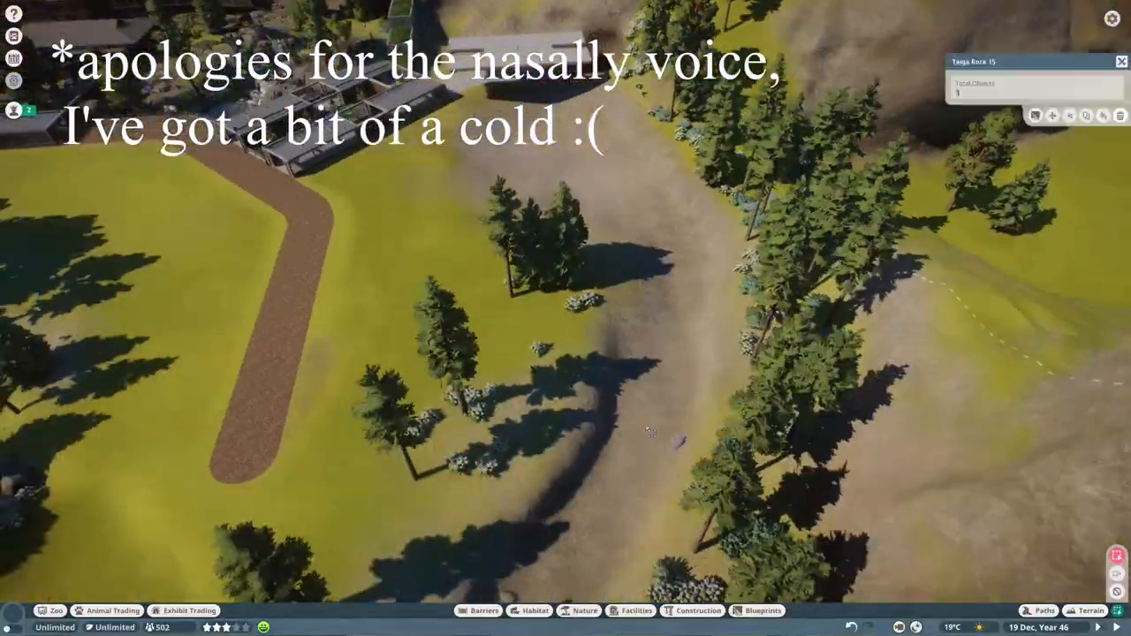
# Step: Tour the raised tiled path platform and stairs, then bring up the Snow Leopard Zoopedia page
pyautogui.click(1035, 606)
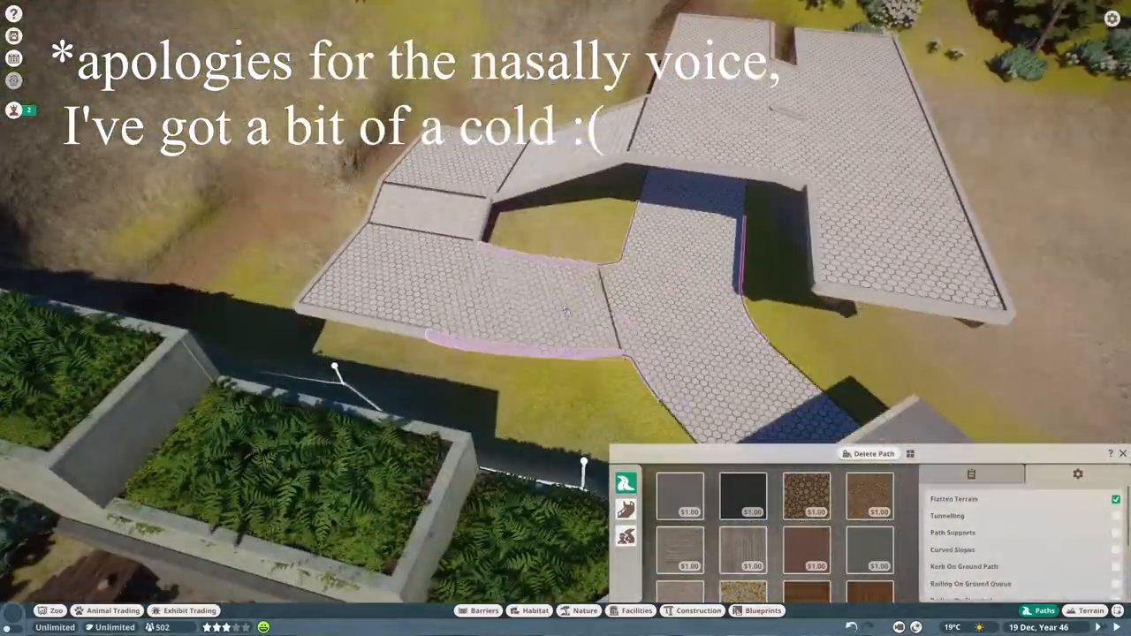
pyautogui.moveTo(565, 265); pyautogui.dragTo(508, 353)
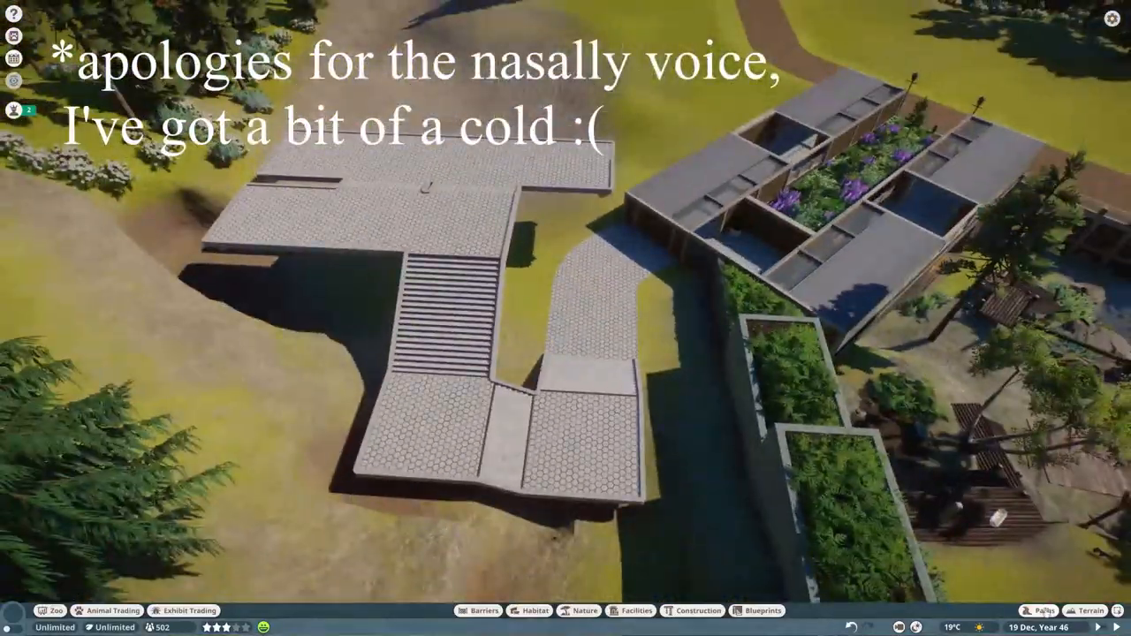
pyautogui.click(1043, 606)
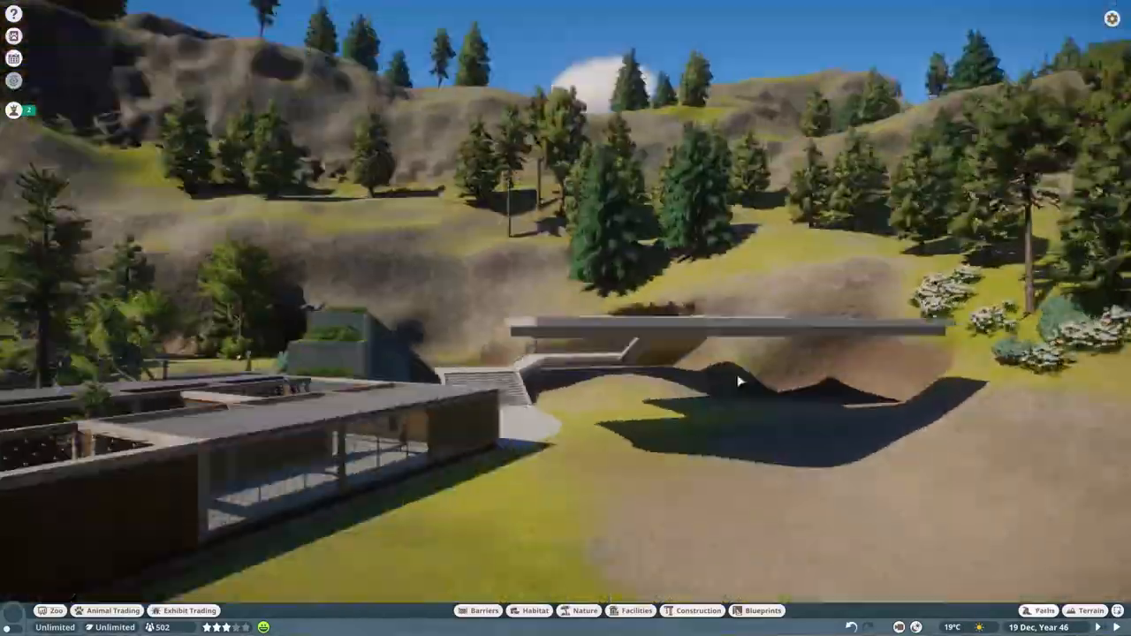
pyautogui.click(475, 610)
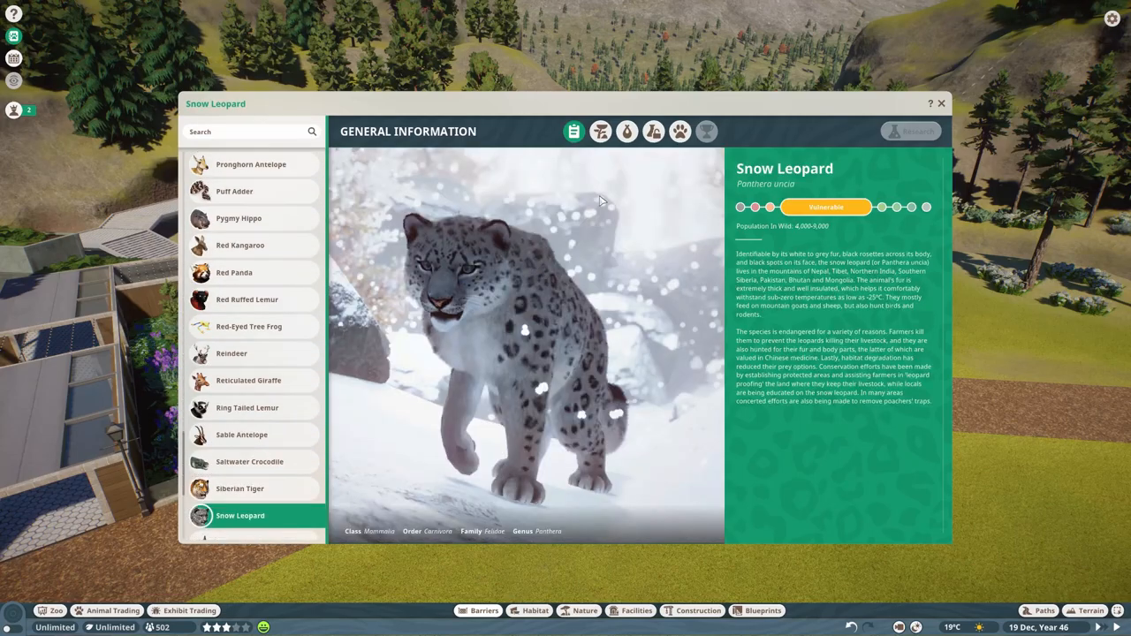
# Step: Close the Snow Leopard Zoopedia window to reveal the dirt hillside and gate
pyautogui.click(599, 131)
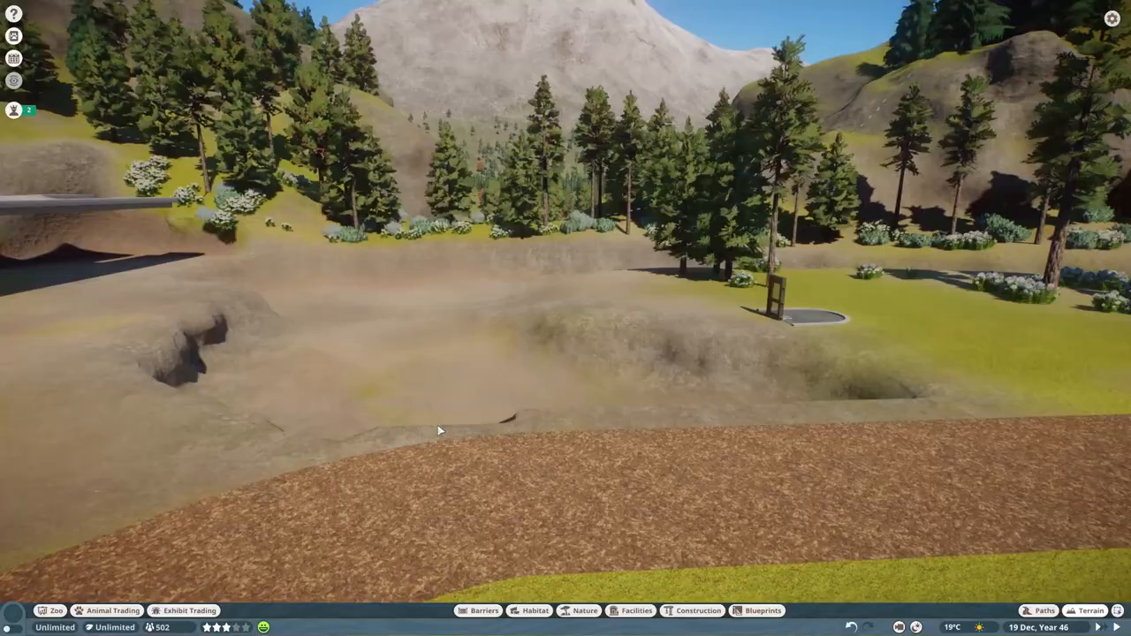
# Step: Survey the fenced dirt habitat near the gate and select the Terrain sculpt tools
pyautogui.click(1091, 606)
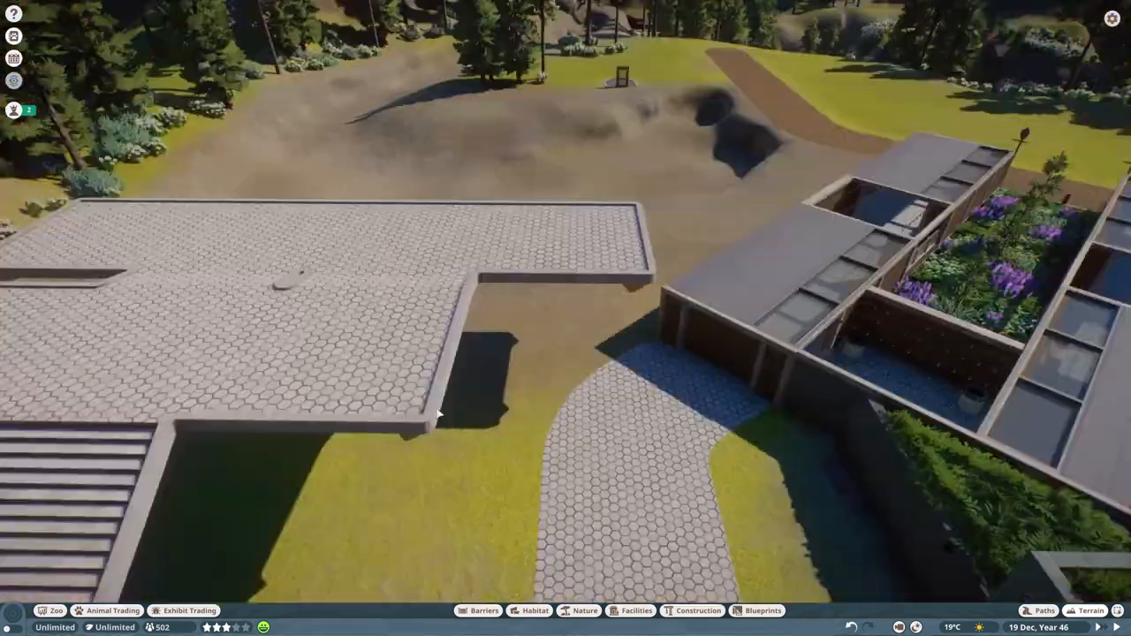
pyautogui.click(636, 611)
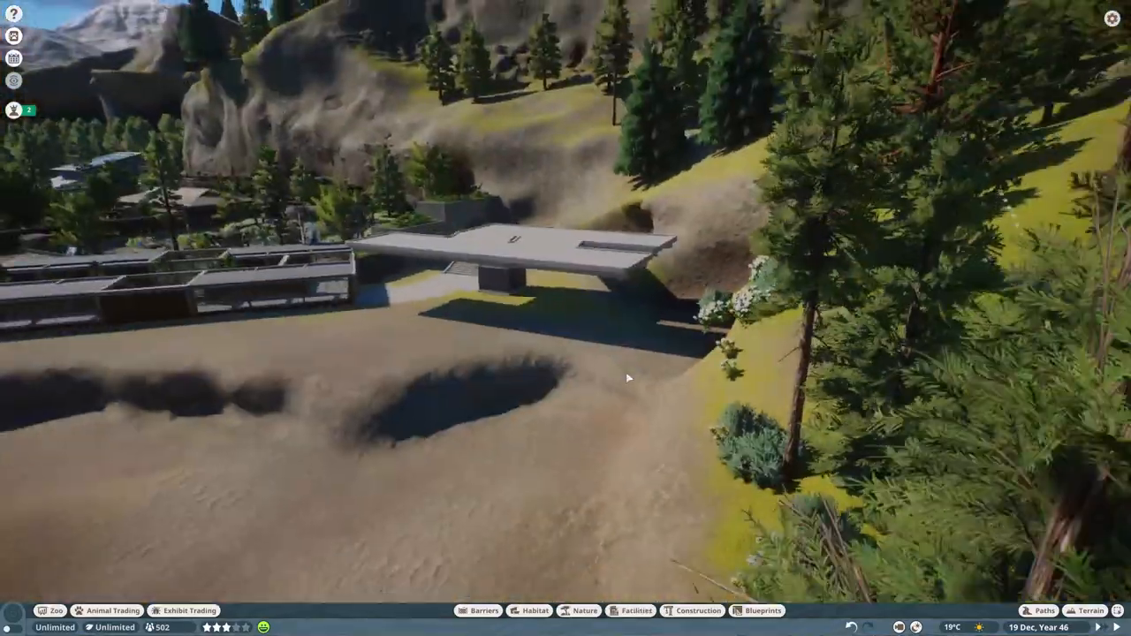
pyautogui.click(1034, 606)
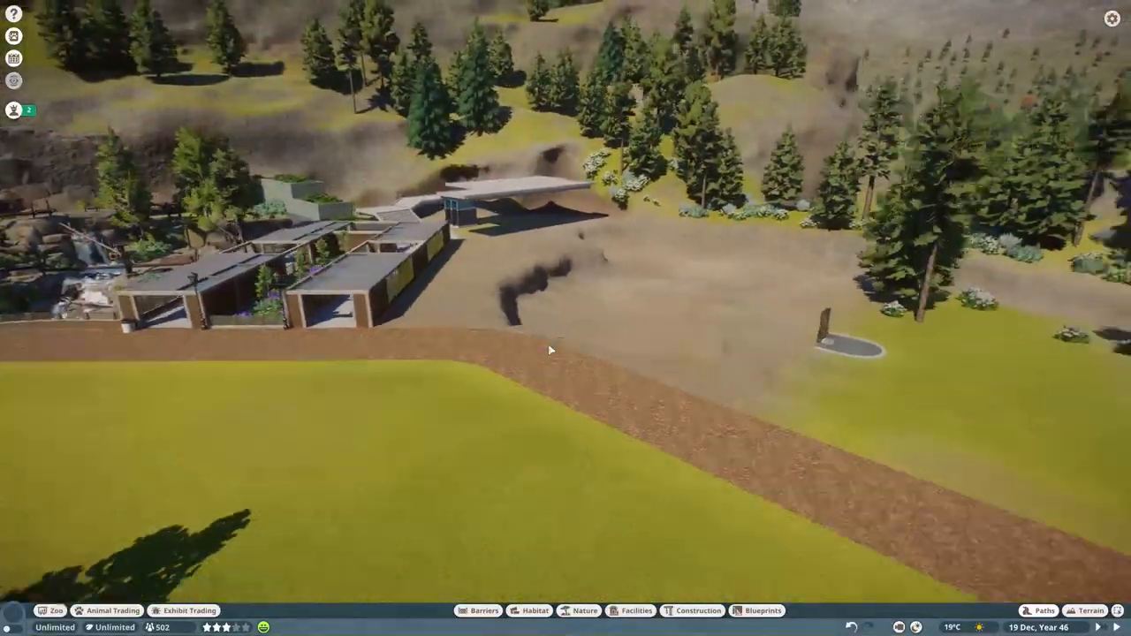
pyautogui.click(1089, 604)
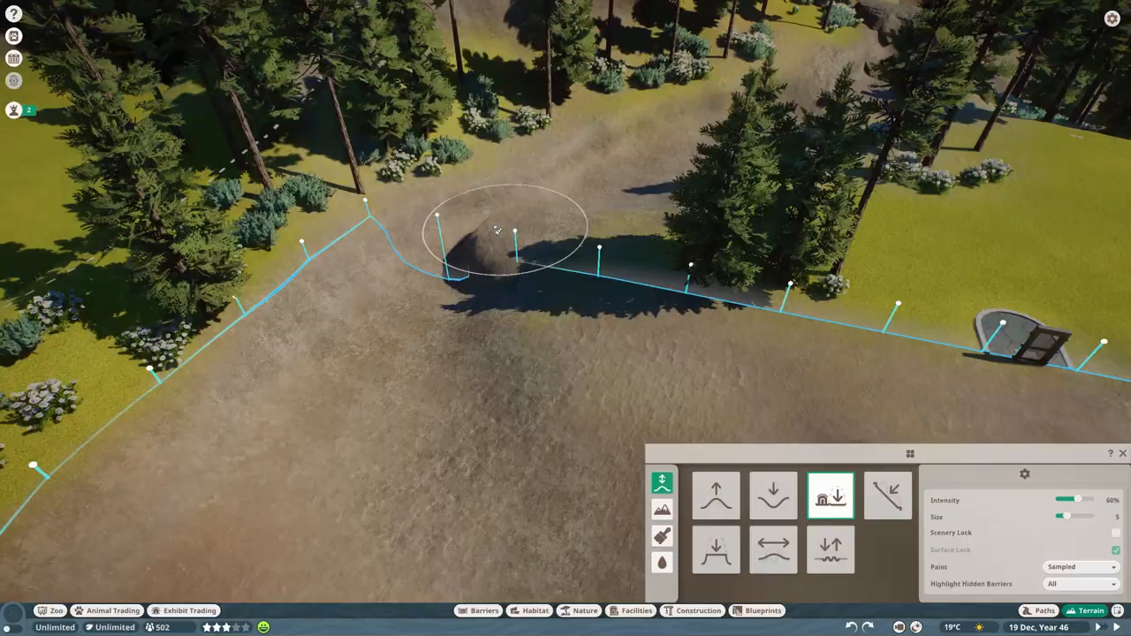
# Step: Carve a winding water pool into the dirt habitat and lay sandstone rock ledges
pyautogui.click(476, 611)
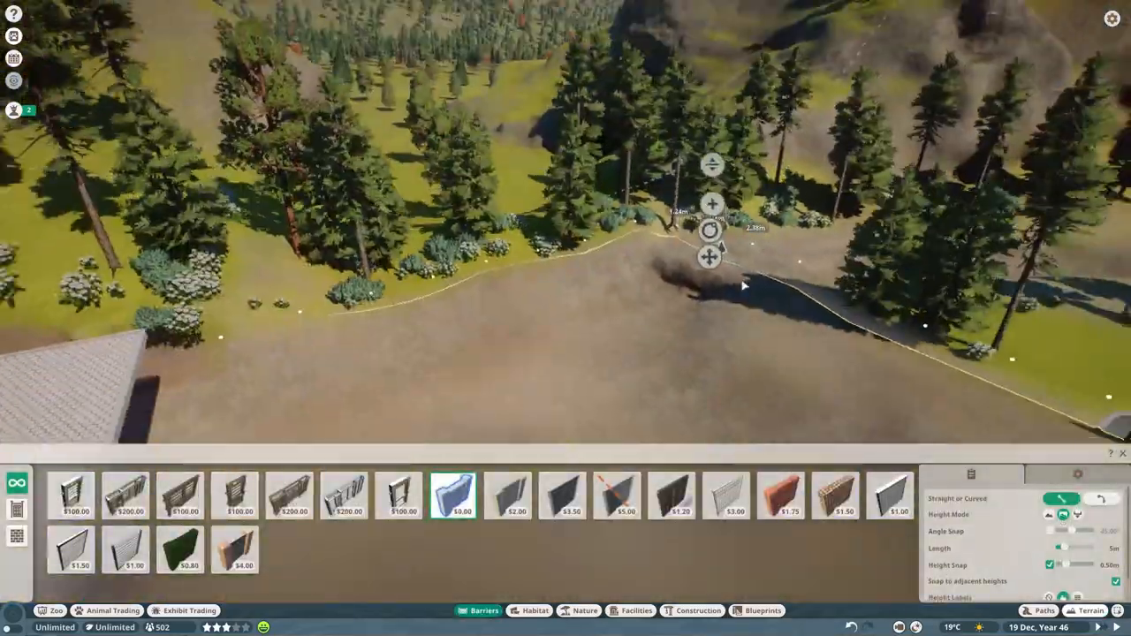
pyautogui.click(1086, 607)
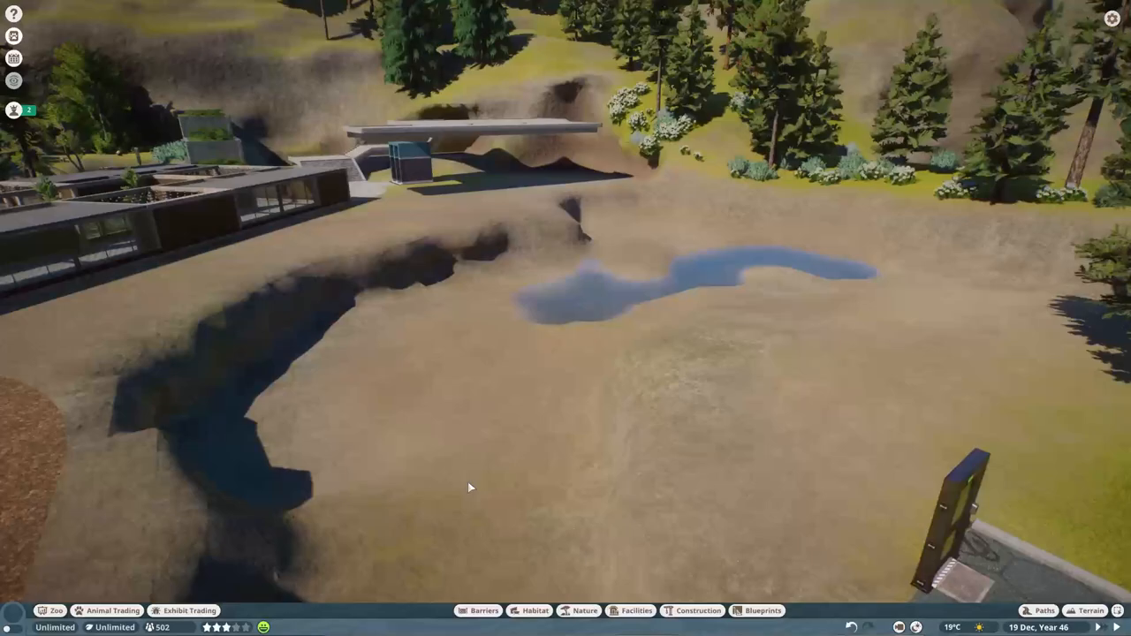
pyautogui.click(1088, 606)
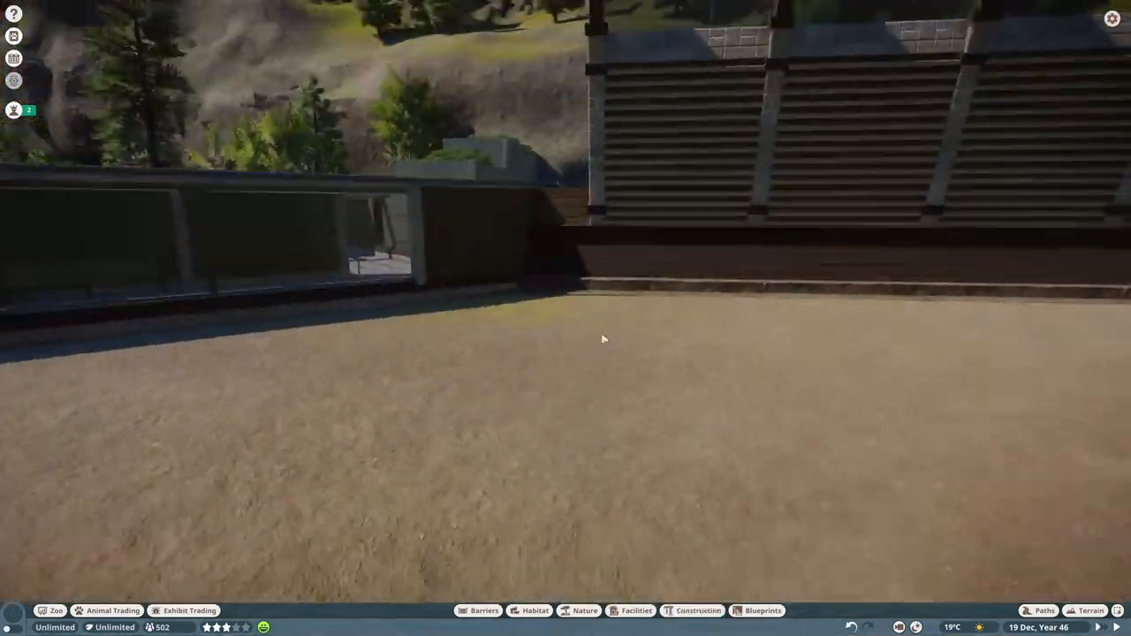
pyautogui.click(688, 610)
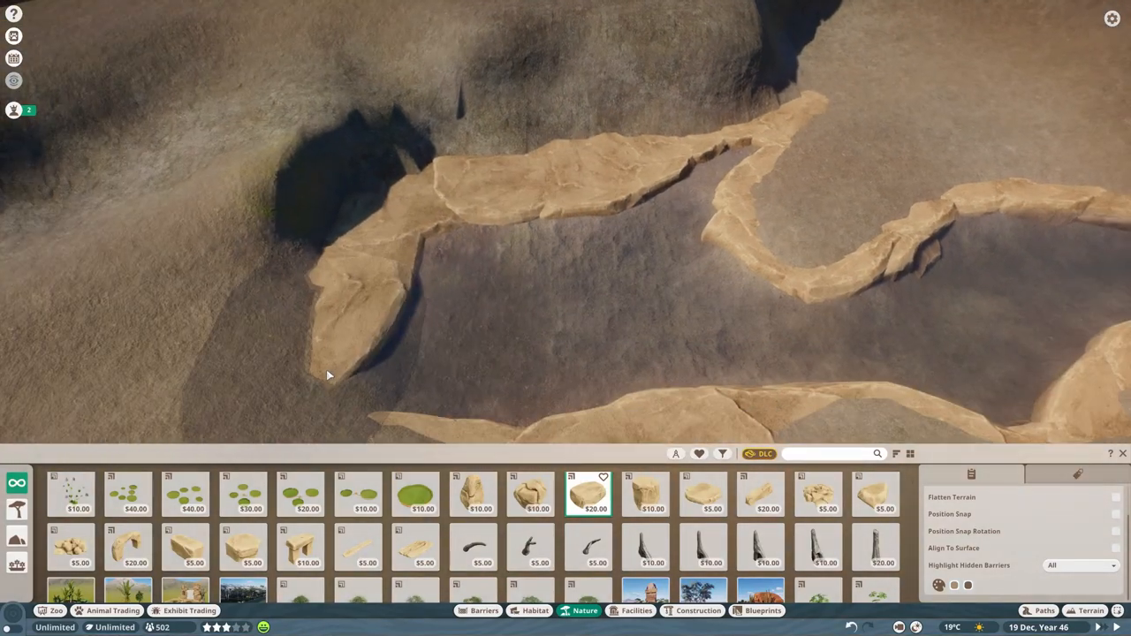
# Step: Ring the pond with Aquatic Faux Rock edging, scatter small stones inside, and list mulch patches
pyautogui.click(589, 498)
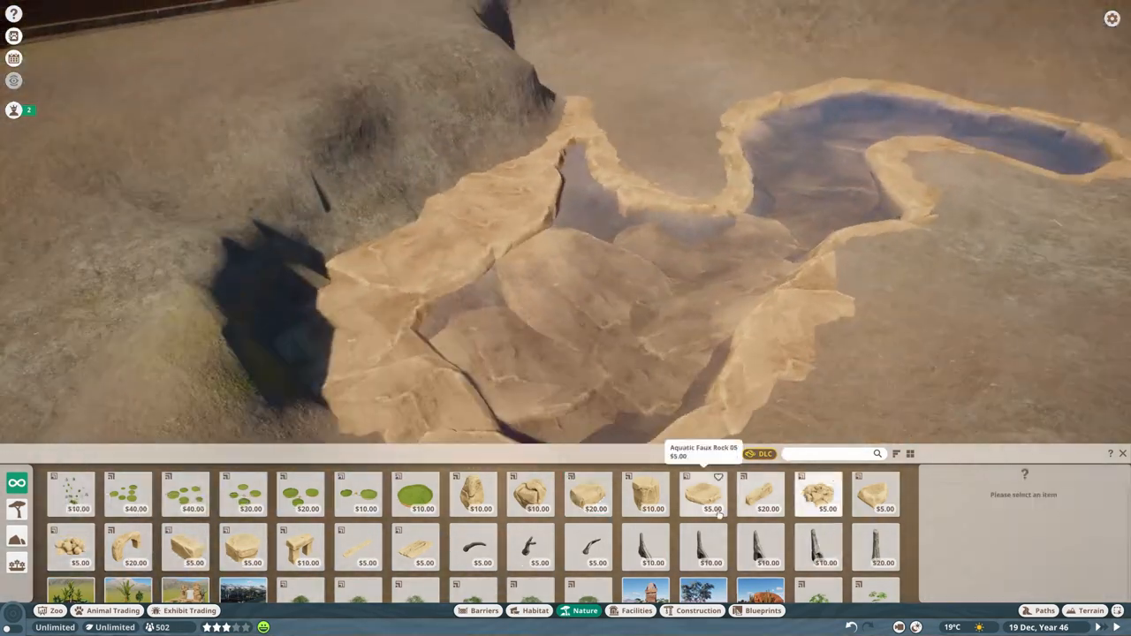
pyautogui.click(703, 496)
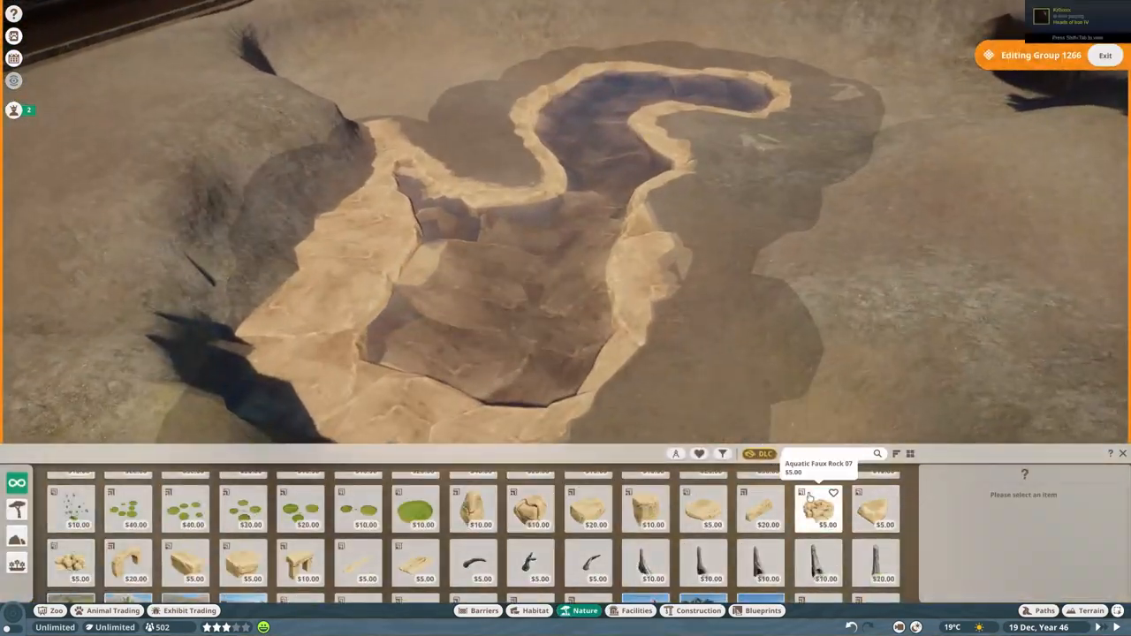
pyautogui.click(819, 510)
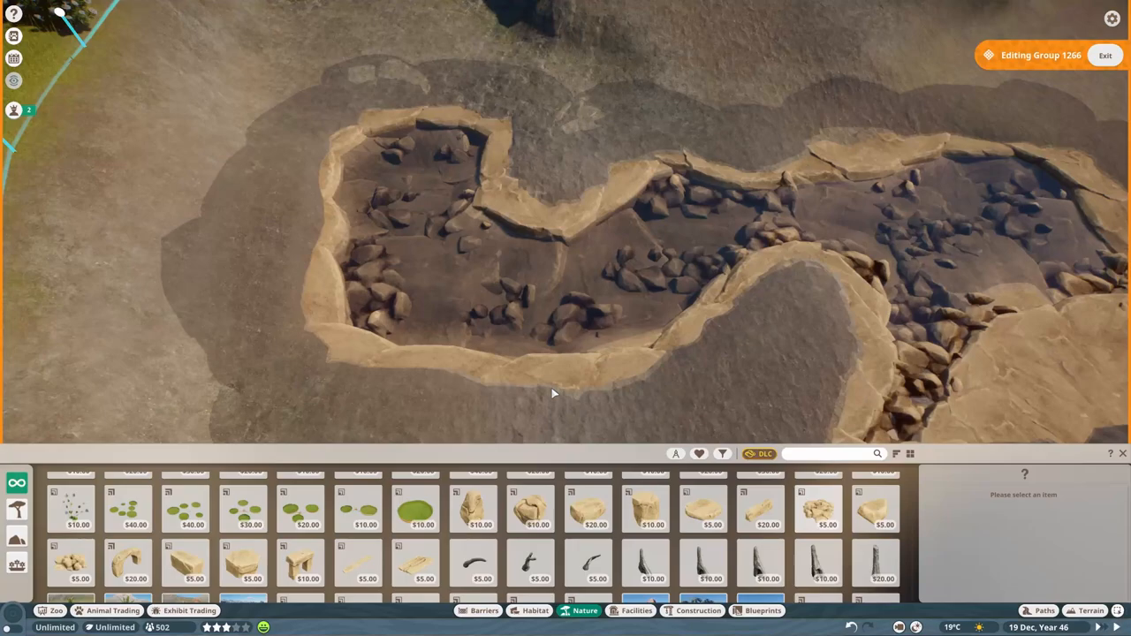
pyautogui.click(71, 572)
pyautogui.write('mul')
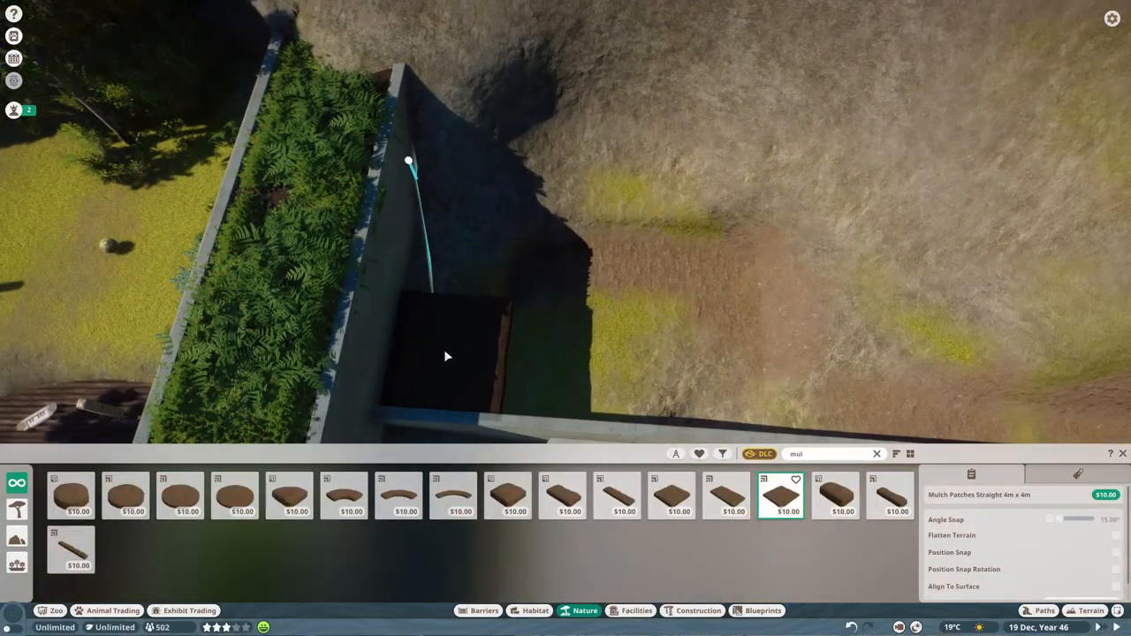
# Step: Lay Taiga Rock Cladding 4x4 02 patches atop the rock outcrop beside the building
pyautogui.click(682, 610)
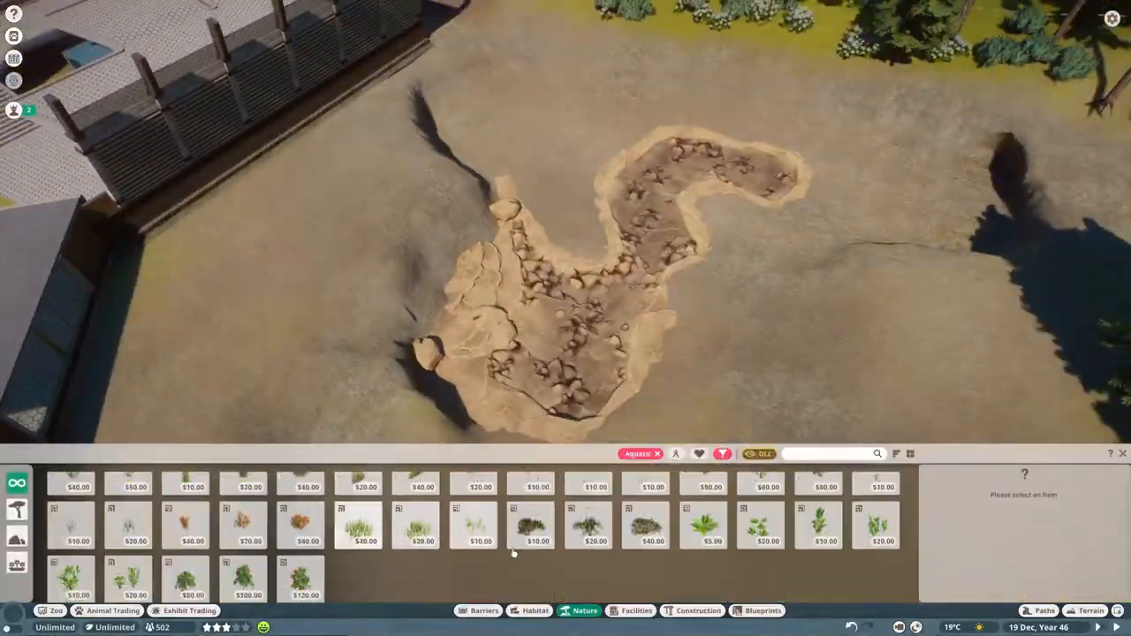
pyautogui.click(530, 531)
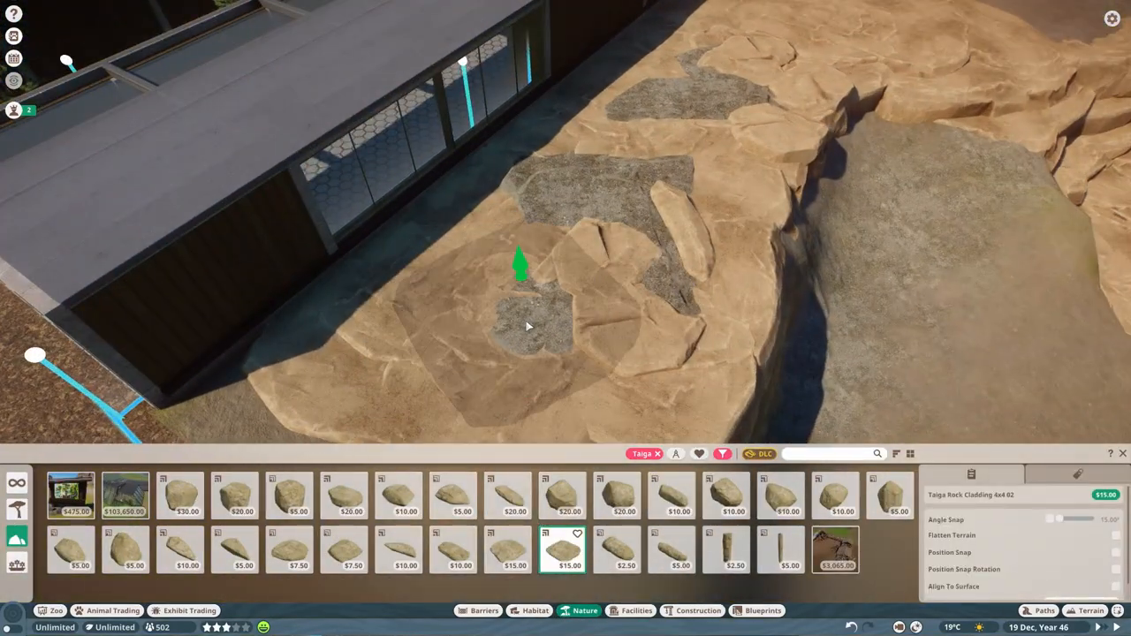
# Step: Place several flat Taiga Rock pieces along the pond edges, forming a 215-object group
pyautogui.click(508, 559)
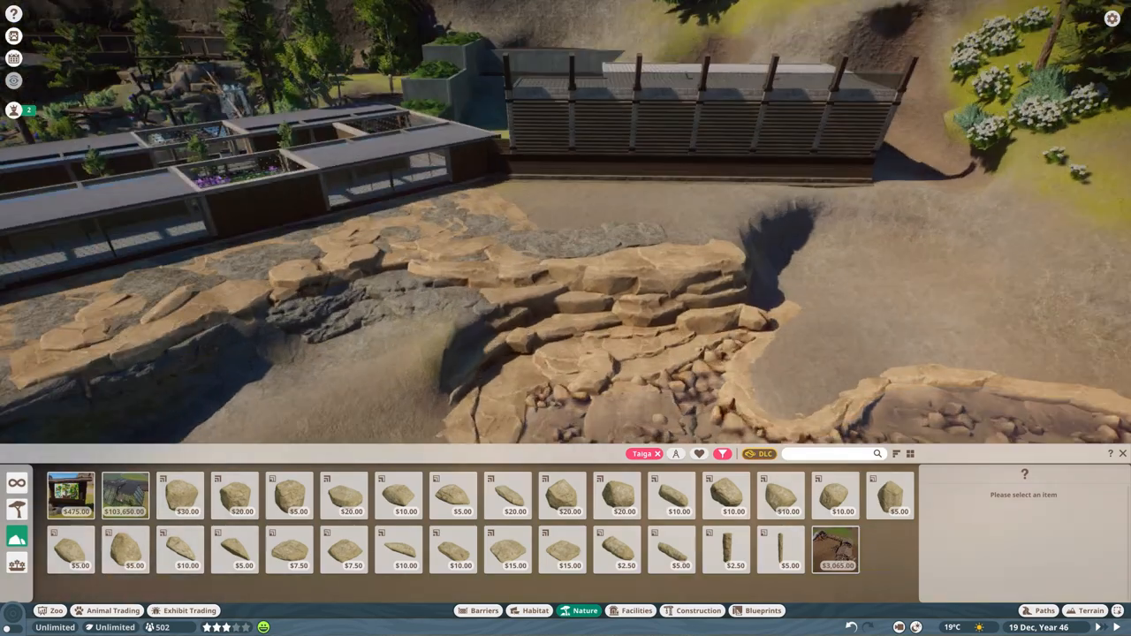
pyautogui.click(339, 495)
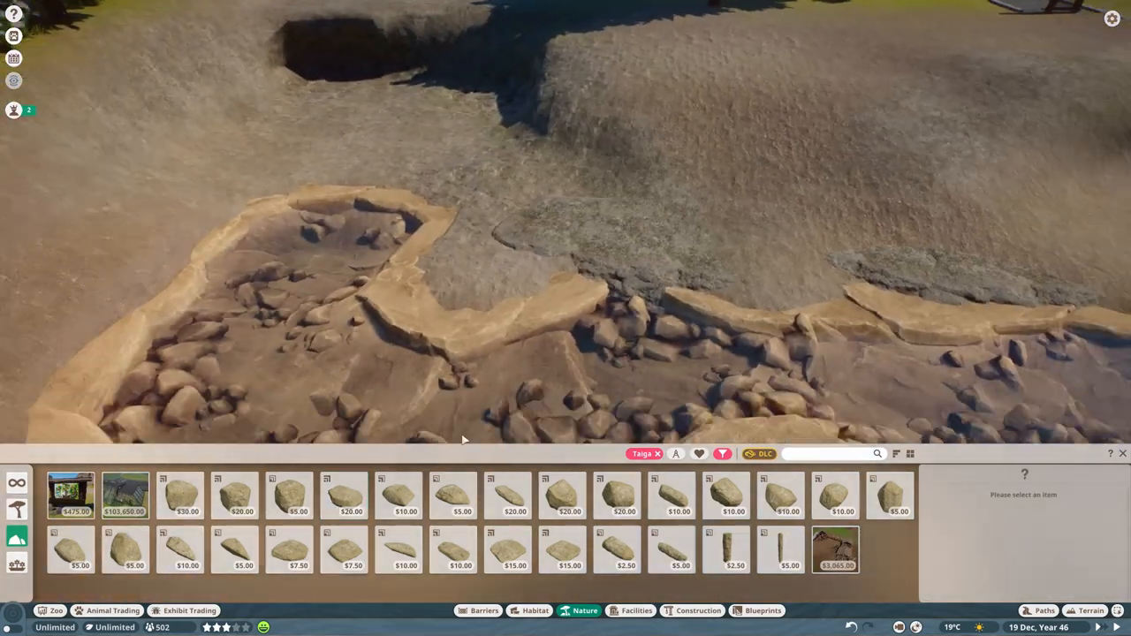
pyautogui.click(394, 499)
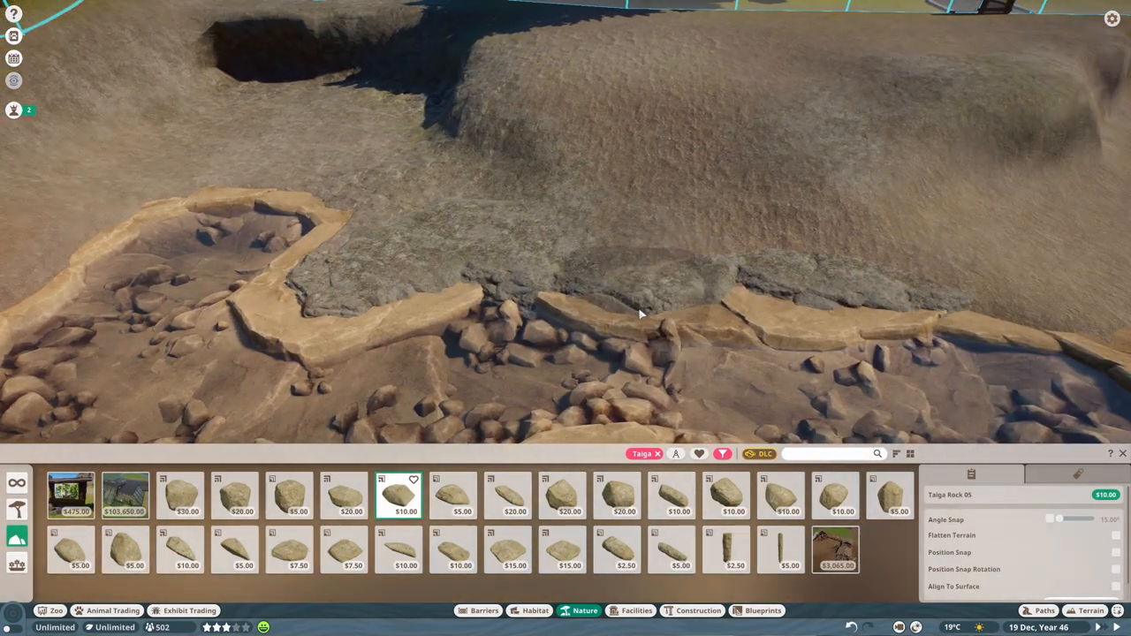
pyautogui.click(504, 495)
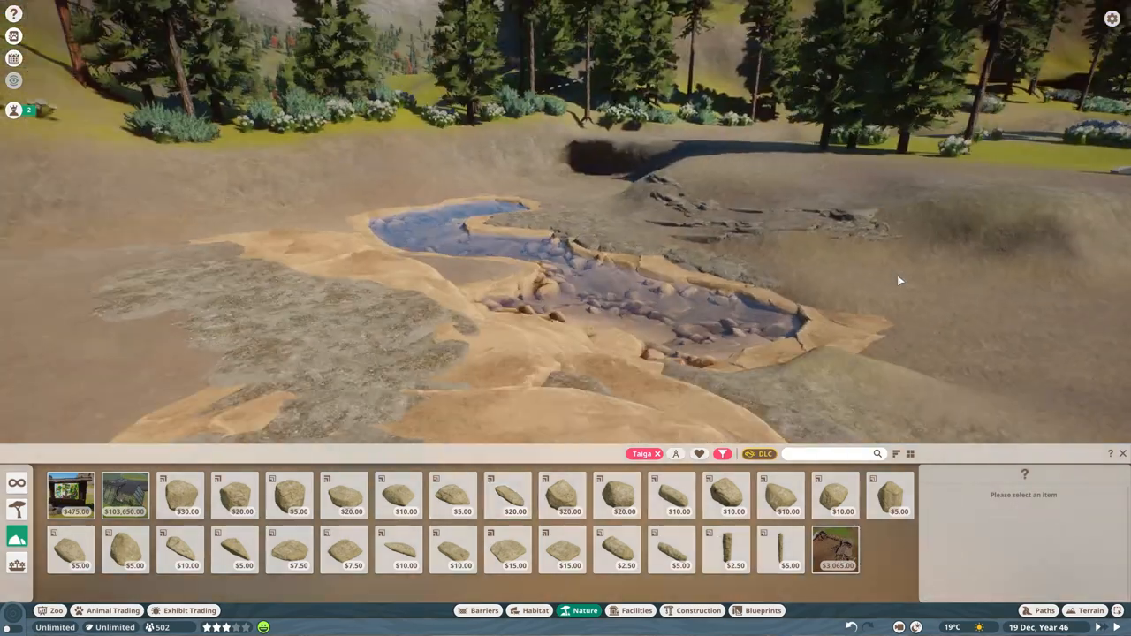
pyautogui.click(343, 496)
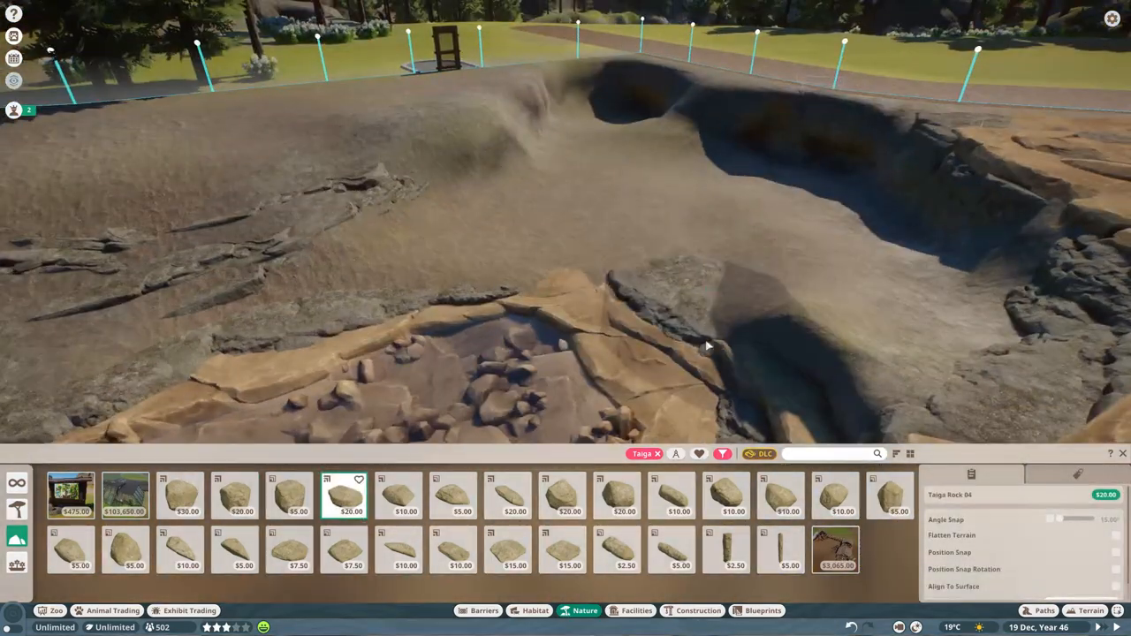
pyautogui.click(506, 510)
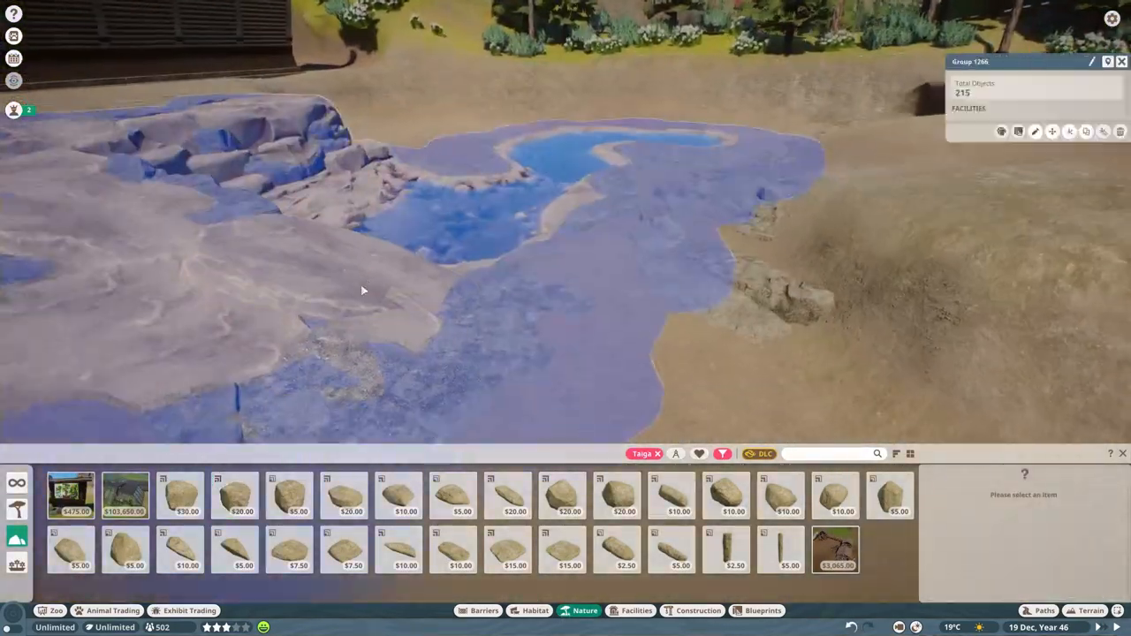
# Step: Edit Group 1266 and position Aquatic Faux Rock Arch pieces atop the outcrop beside the building
pyautogui.click(502, 495)
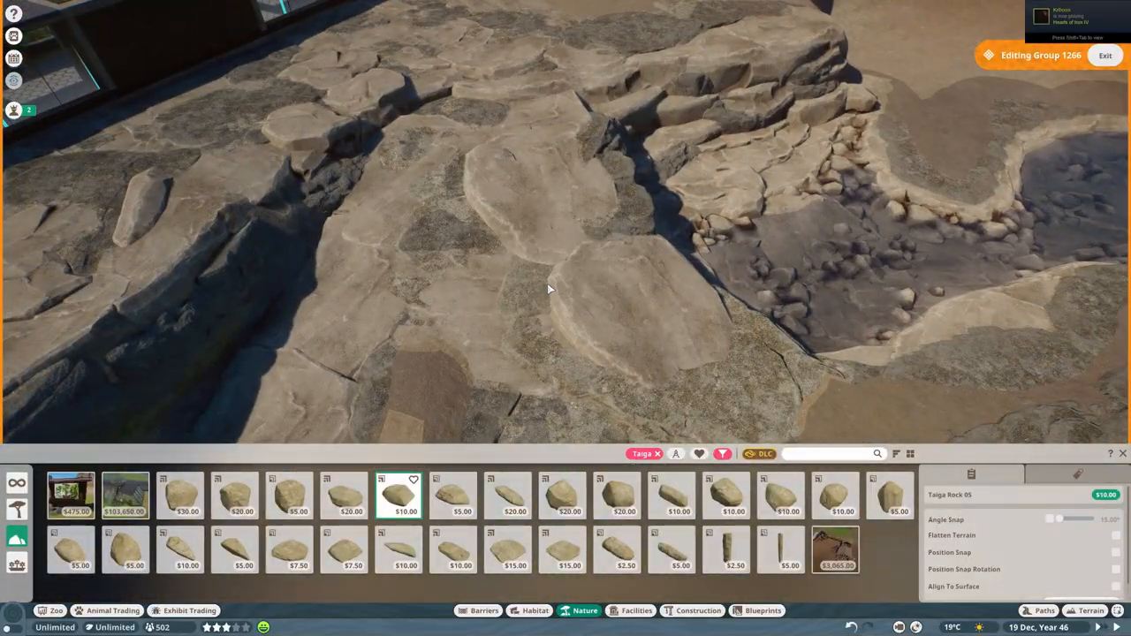
pyautogui.click(1103, 55)
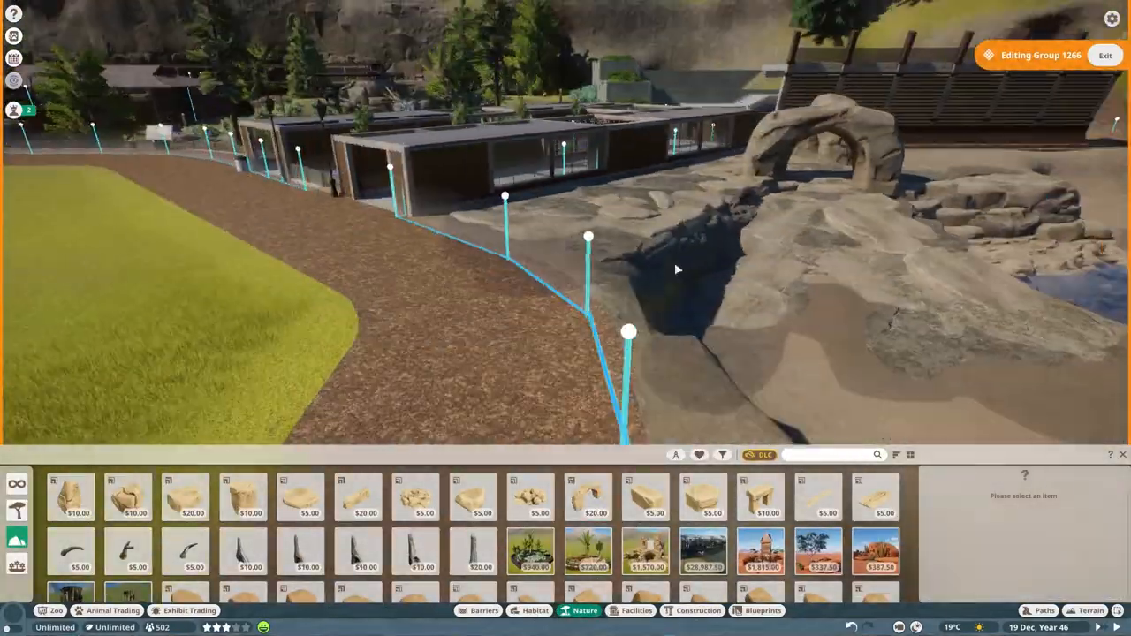
pyautogui.click(241, 497)
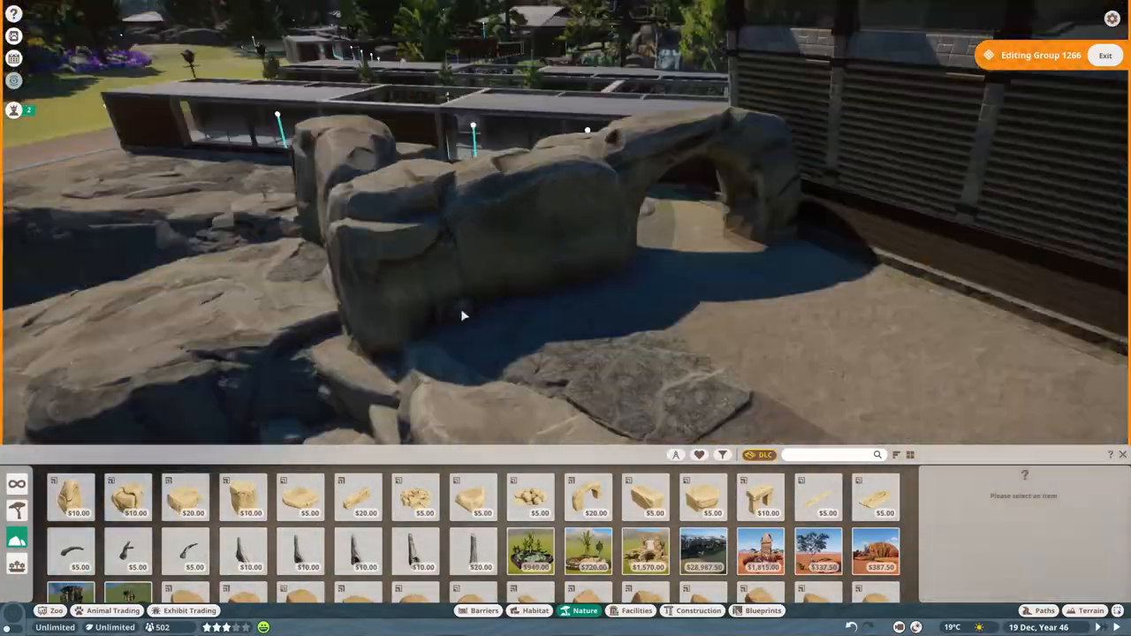
pyautogui.click(237, 497)
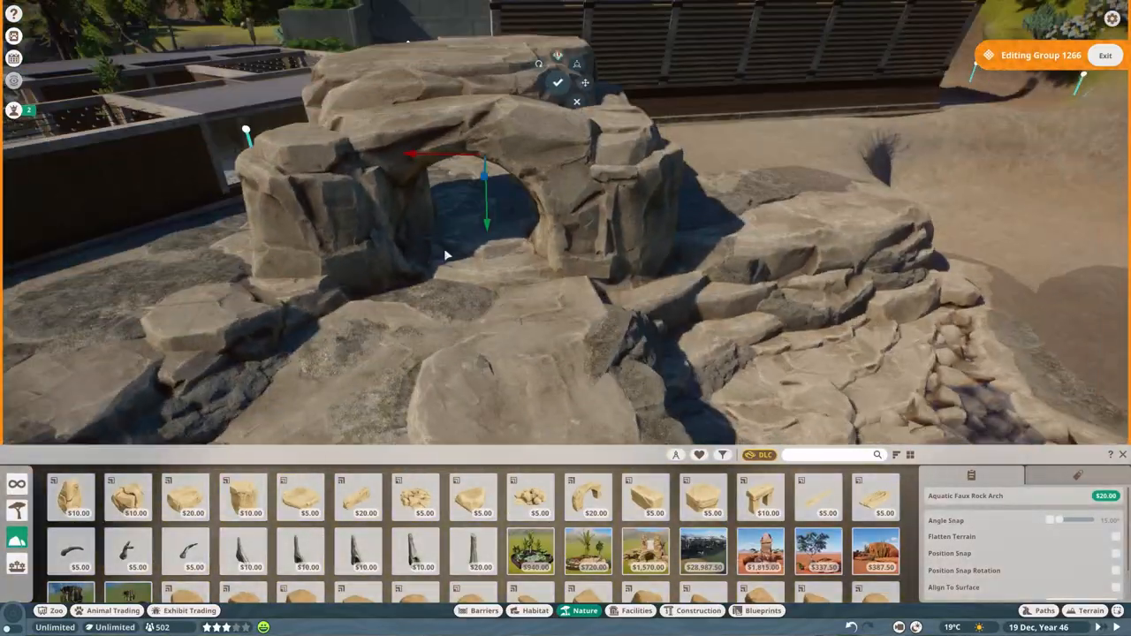
pyautogui.click(304, 498)
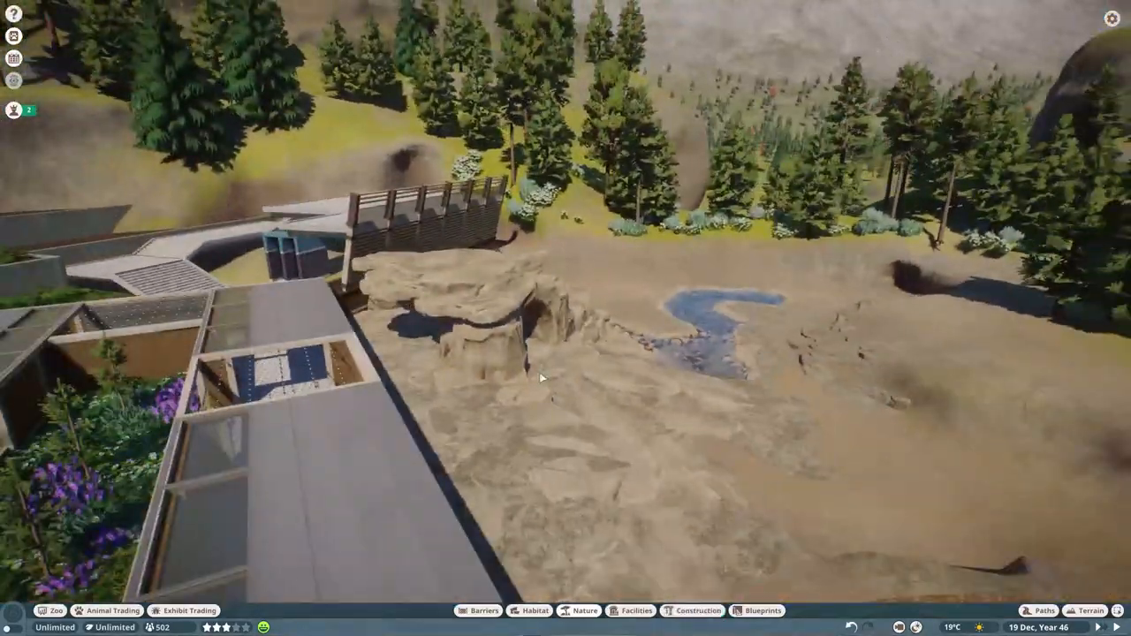
# Step: Edit the viewing building's wall group and add Breeze Block Base Trim and slatted screening
pyautogui.click(690, 610)
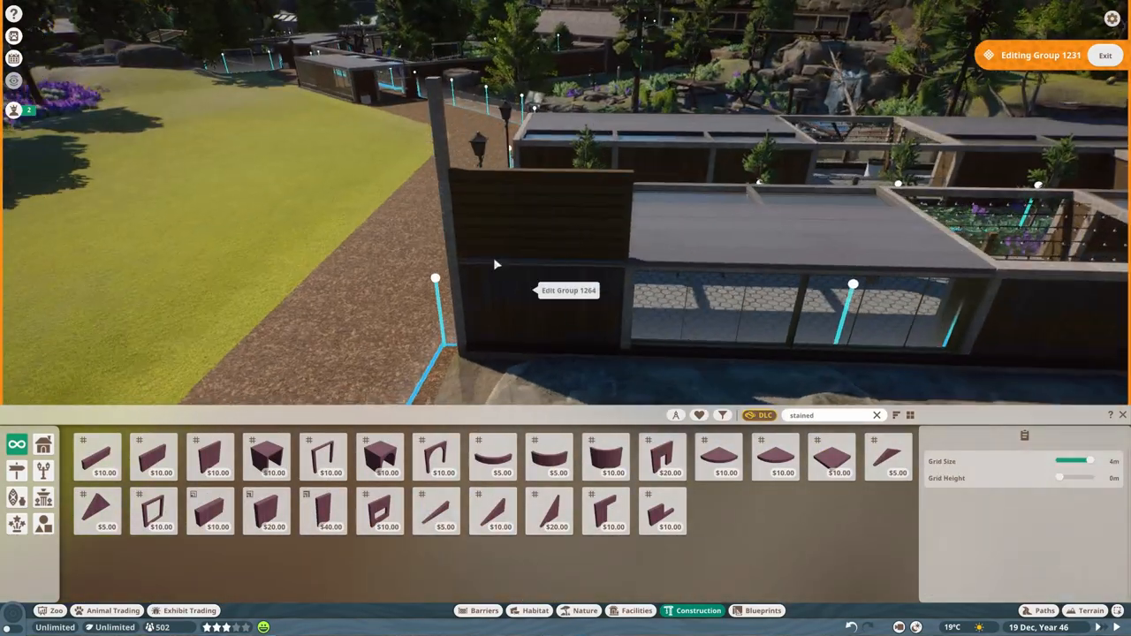
pyautogui.click(508, 256)
pyautogui.write('beam')
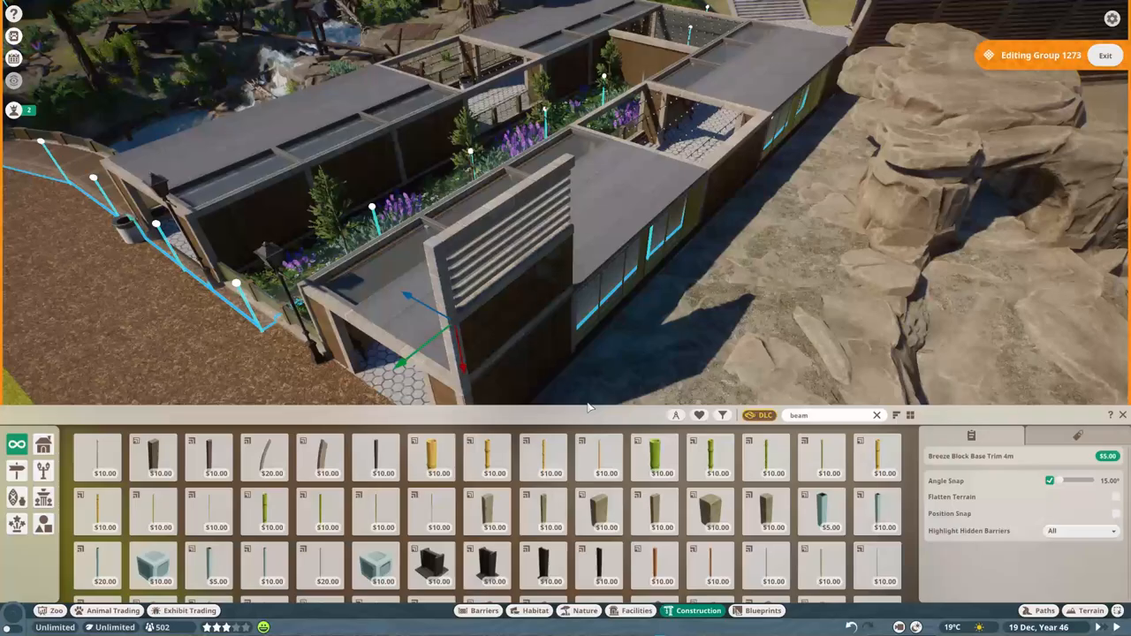
pyautogui.click(212, 574)
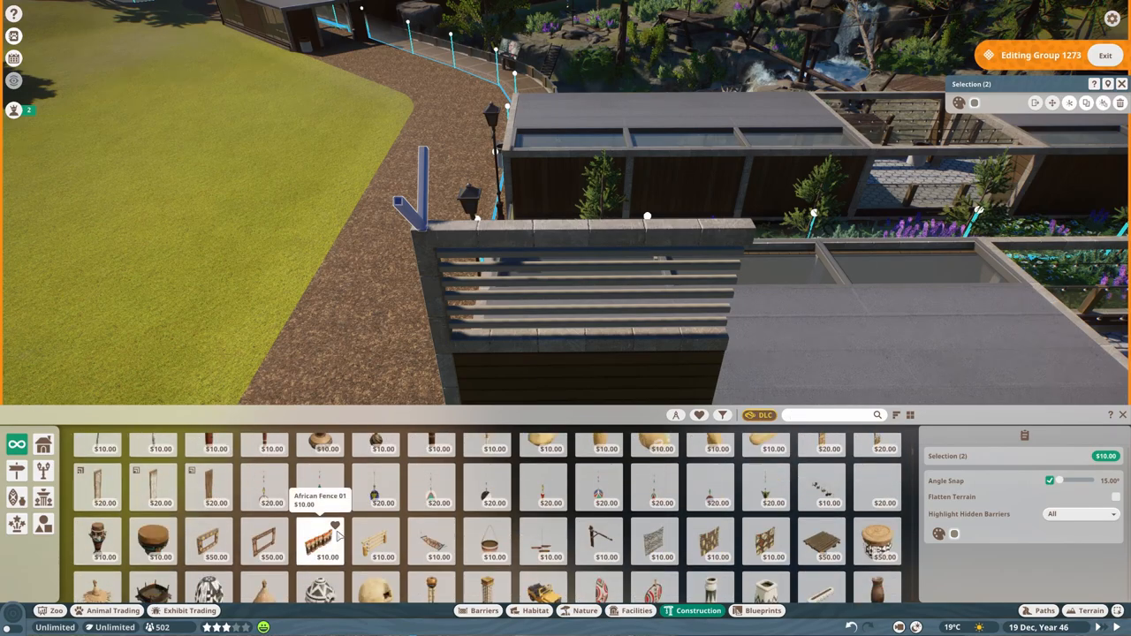
pyautogui.scroll(-3)
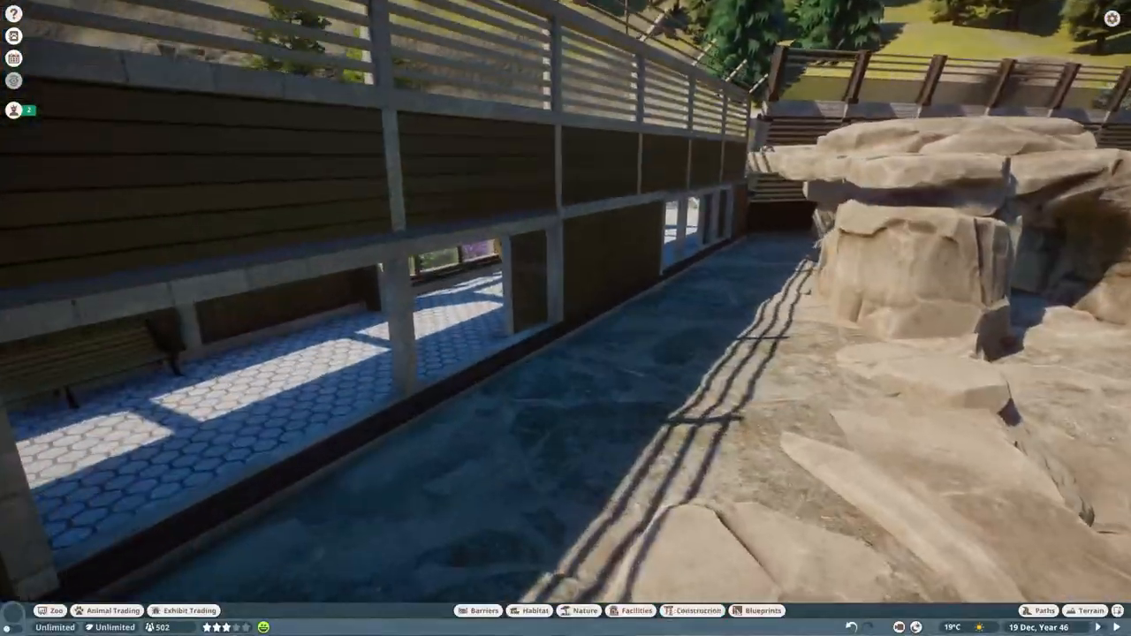
# Step: Reopen Group 1266 and press Aquatic Faux Rock 05 against the slatted building wall
pyautogui.click(683, 610)
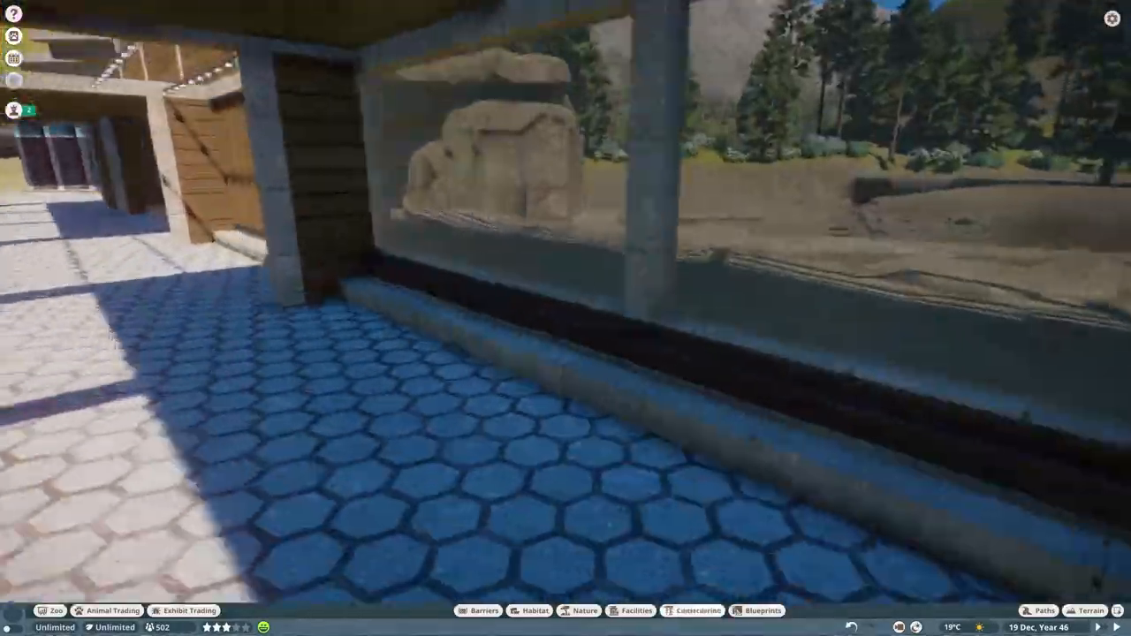
pyautogui.click(584, 610)
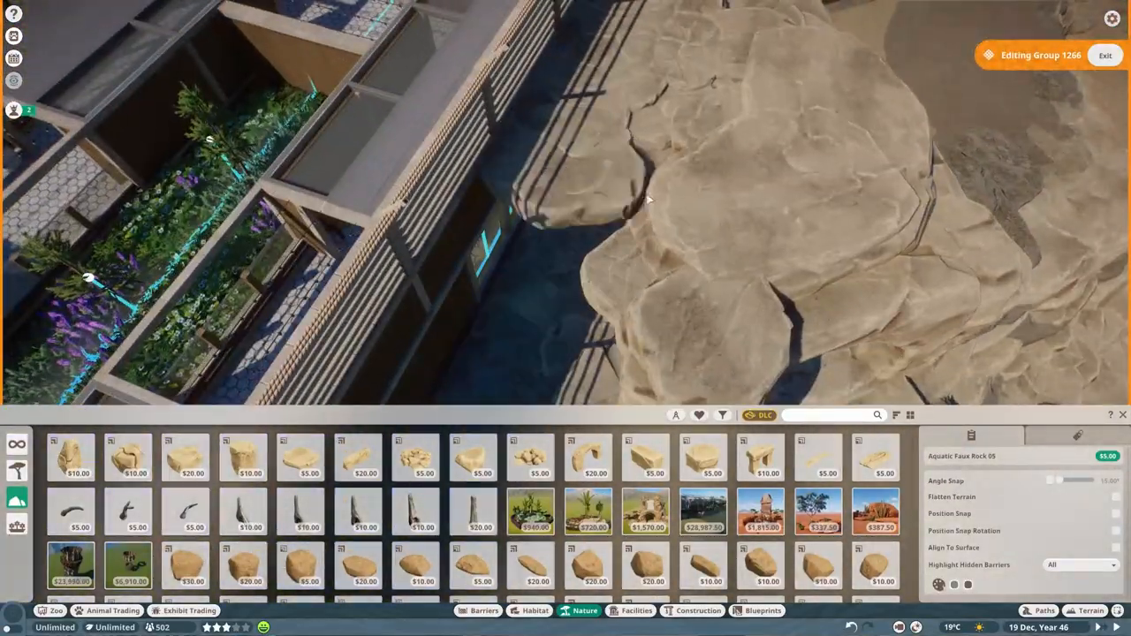
# Step: Place Aquatic Faux Rock 03 beneath the rock arch, then bring up Settings > Camera
pyautogui.click(1105, 55)
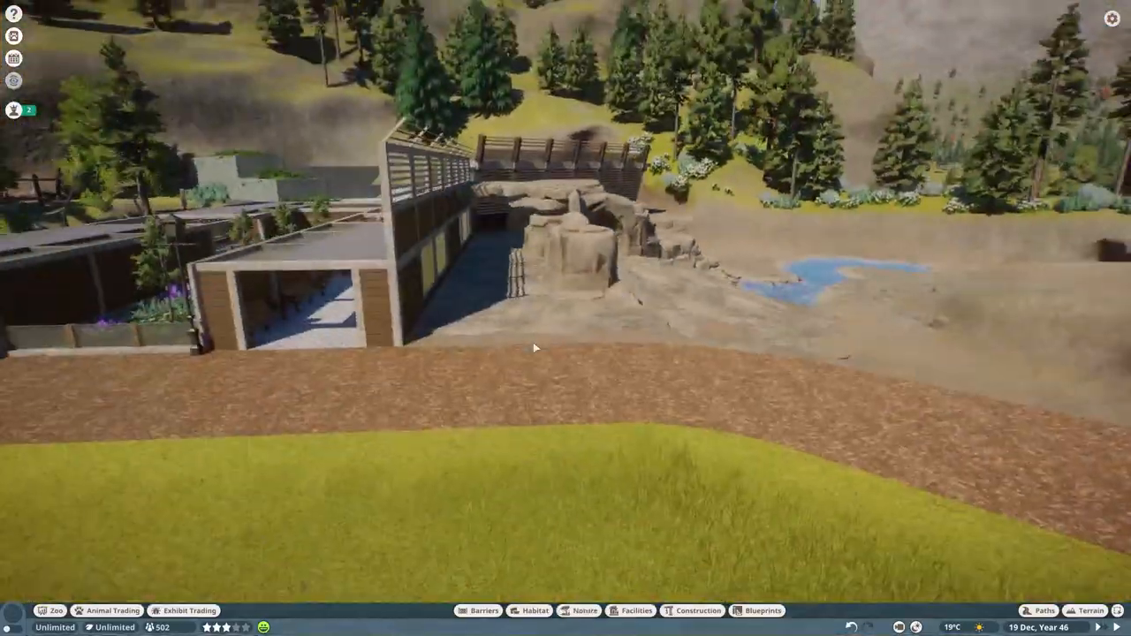
pyautogui.click(584, 611)
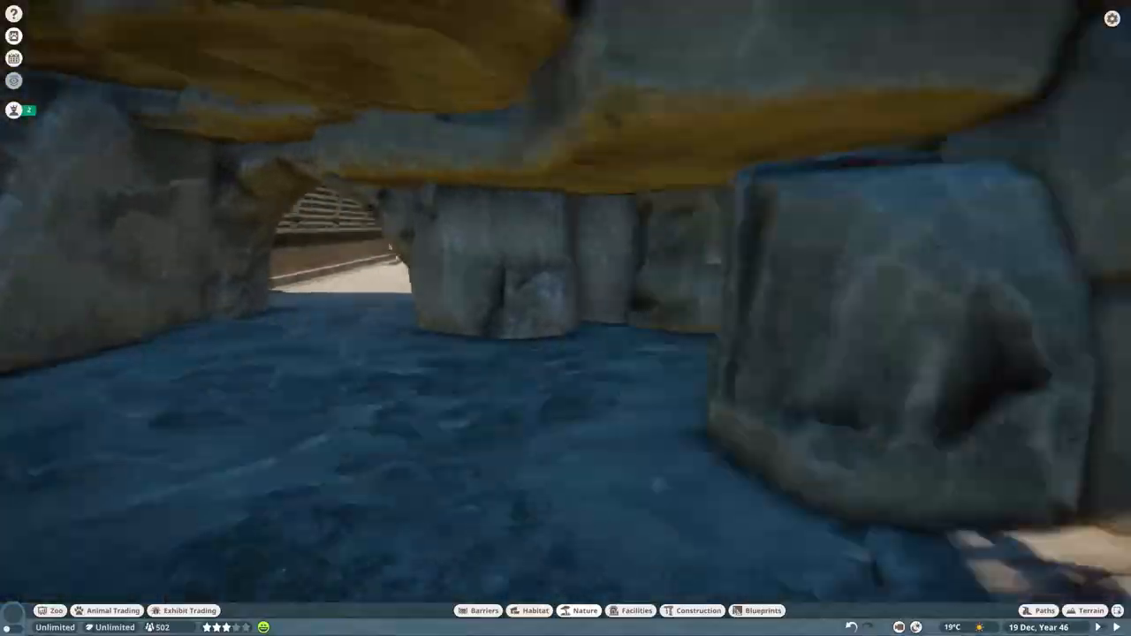
pyautogui.click(583, 610)
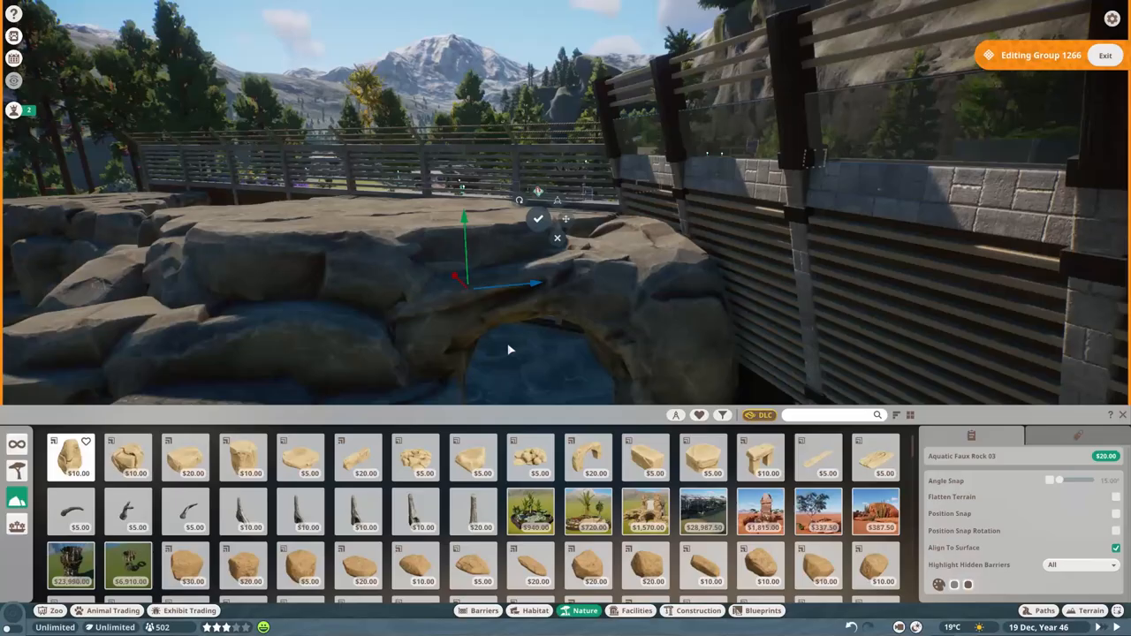
pyautogui.press('Escape')
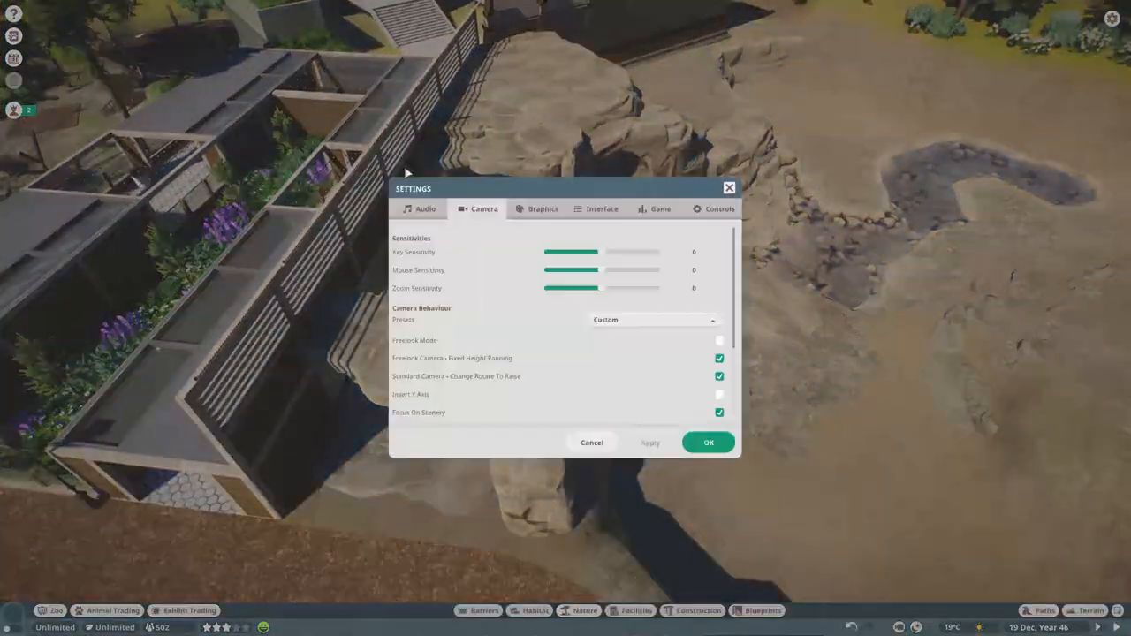
# Step: Close the camera settings with OK, returning to the rock catalogue
pyautogui.click(708, 442)
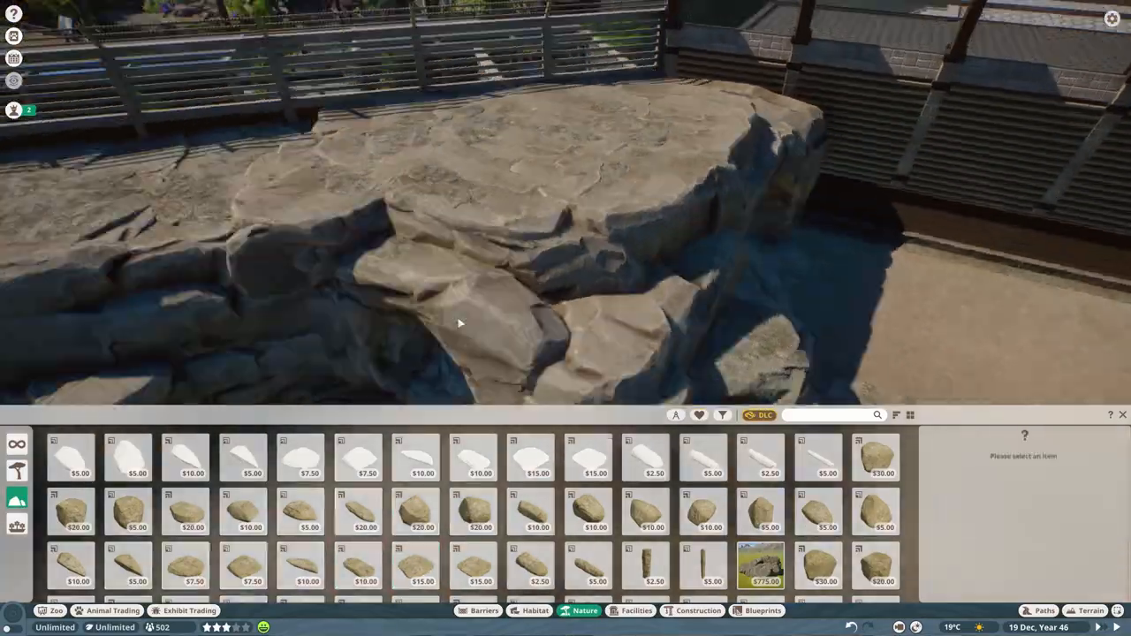
# Step: Close the Nature rock catalogue and view the building's planter courtyard beside the pond
pyautogui.click(184, 527)
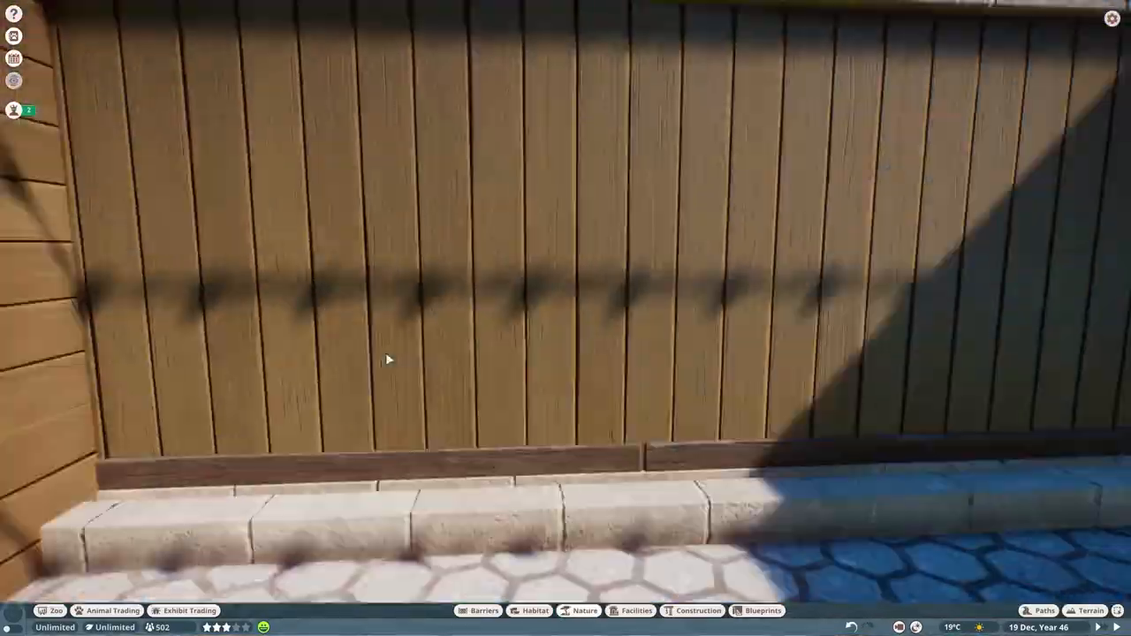
pyautogui.click(587, 612)
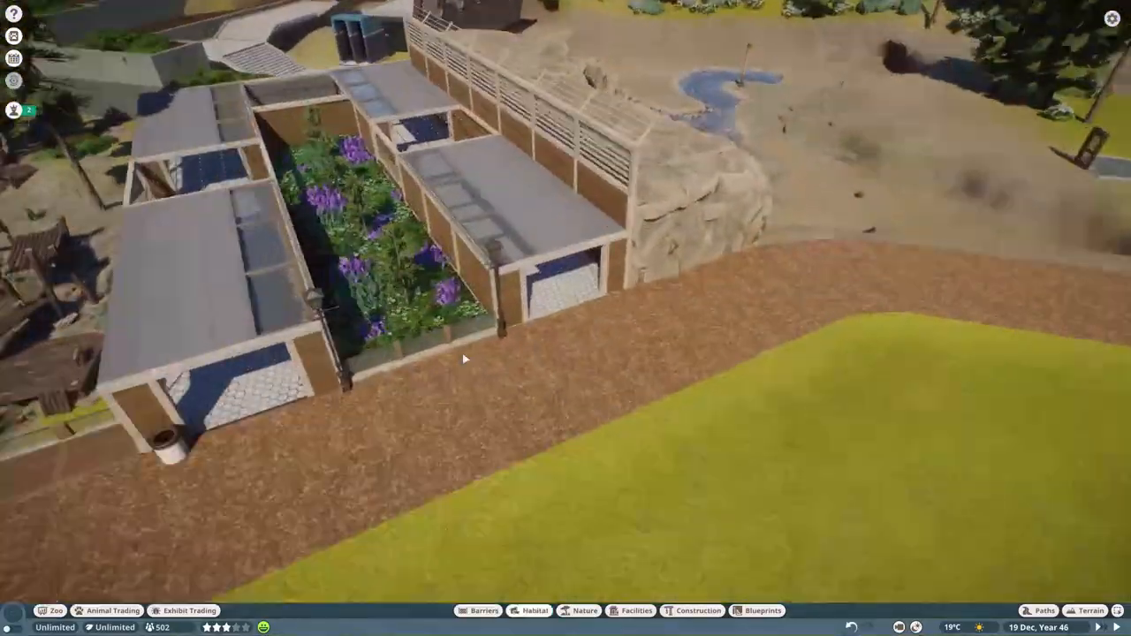
# Step: Place Breeze Block Base Trim 4m frames along the viewing building roof in Group 1273
pyautogui.click(687, 610)
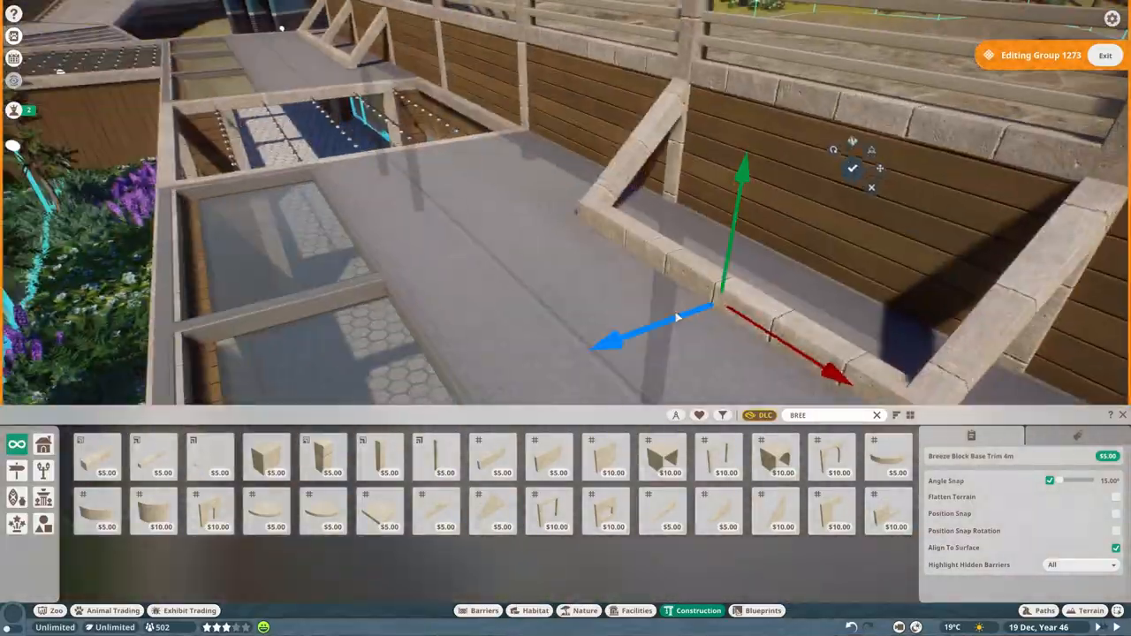
pyautogui.click(1108, 54)
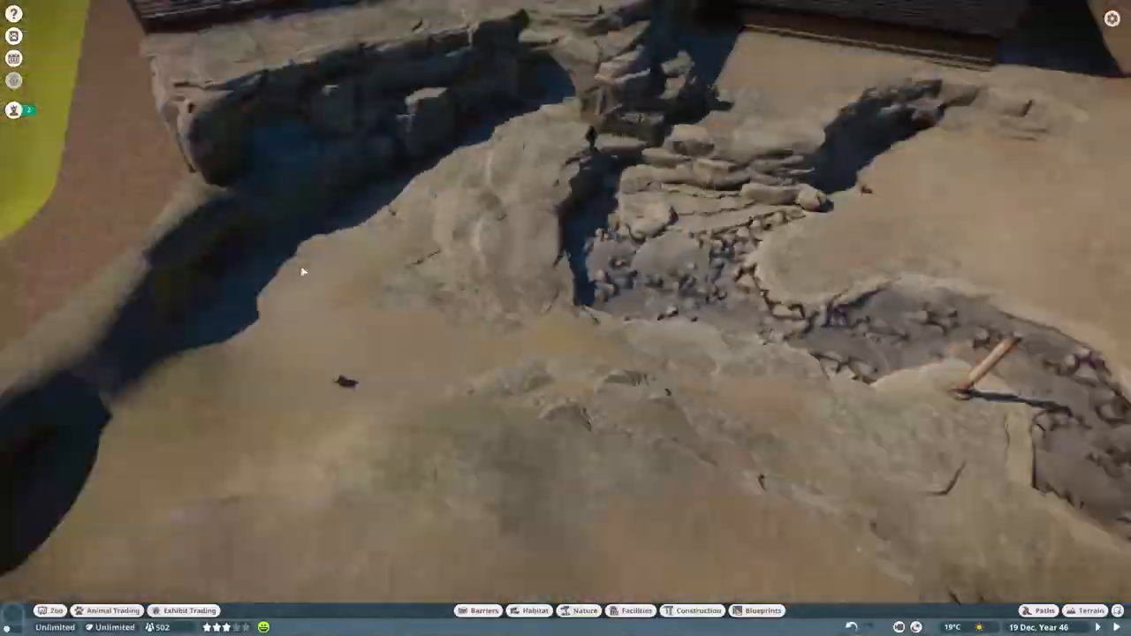
pyautogui.click(1091, 607)
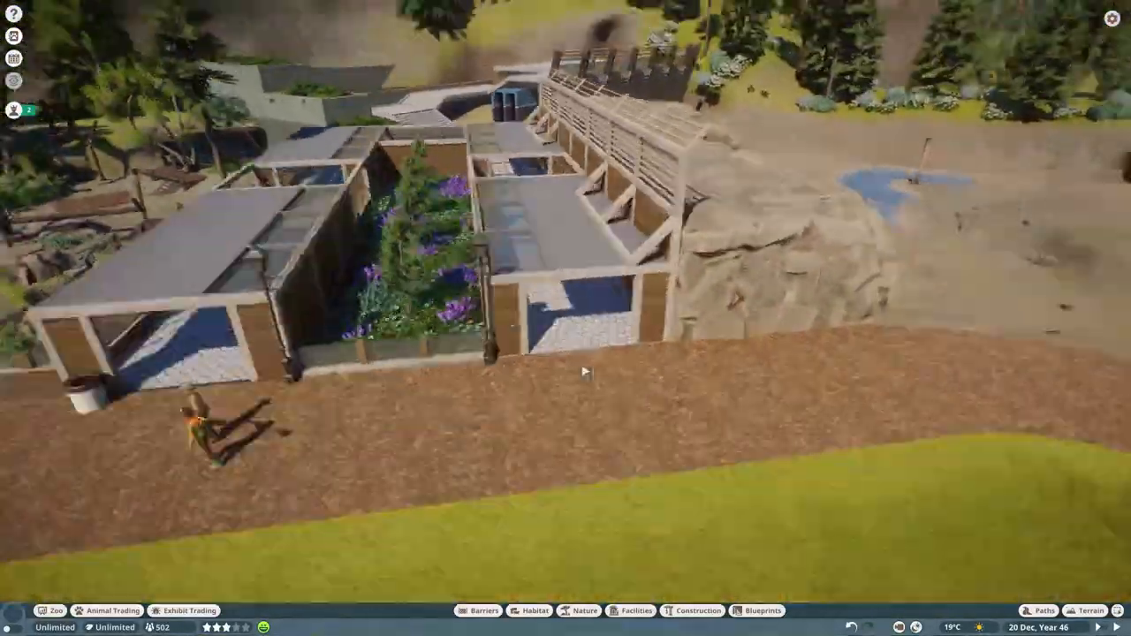
pyautogui.click(691, 610)
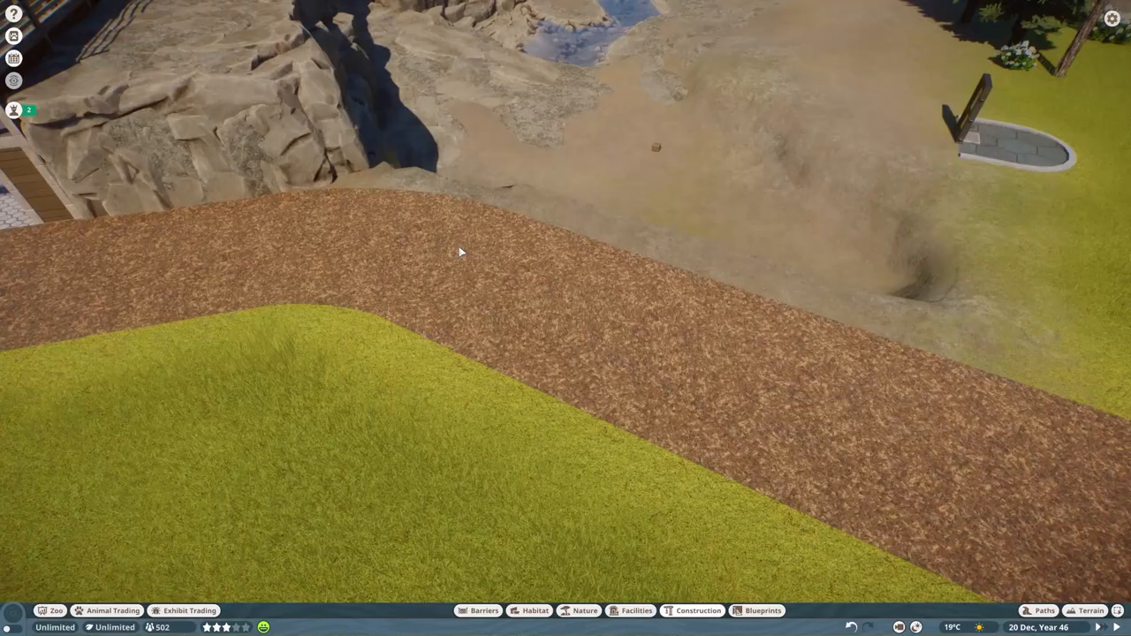
pyautogui.click(580, 611)
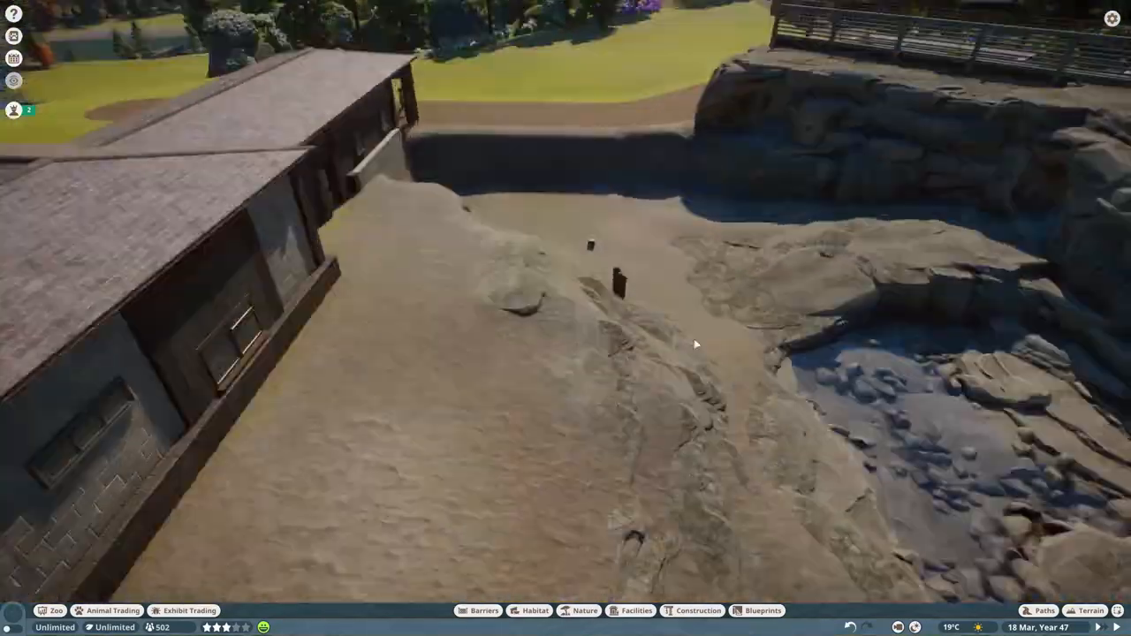
pyautogui.click(692, 611)
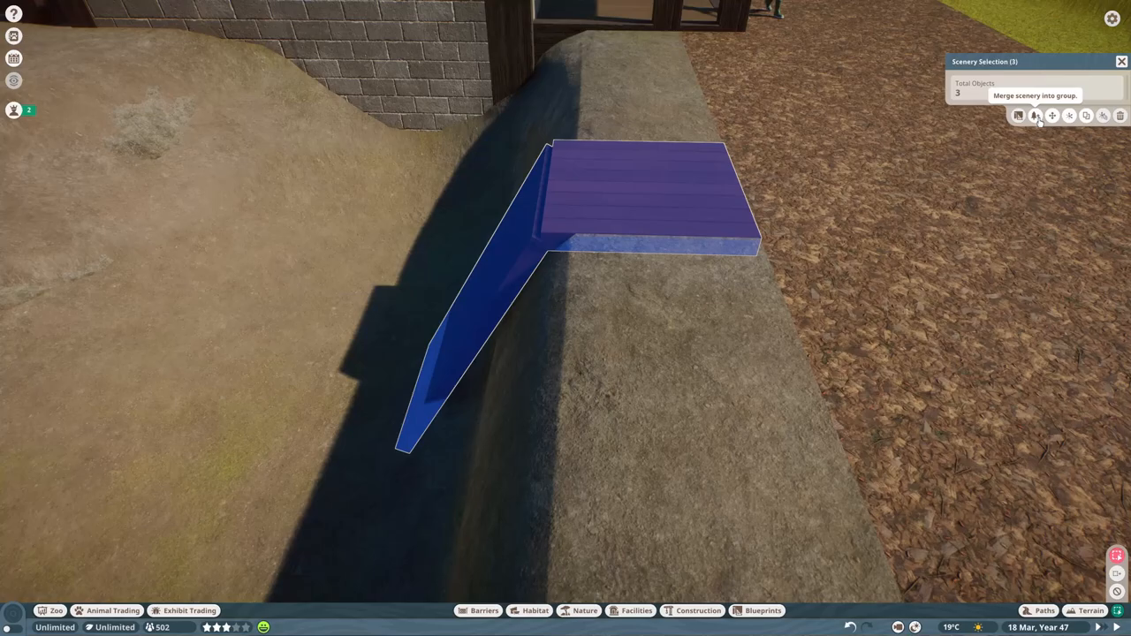
# Step: Merge the three wooden deck pieces into a group and pick a small glass pane
pyautogui.click(1035, 115)
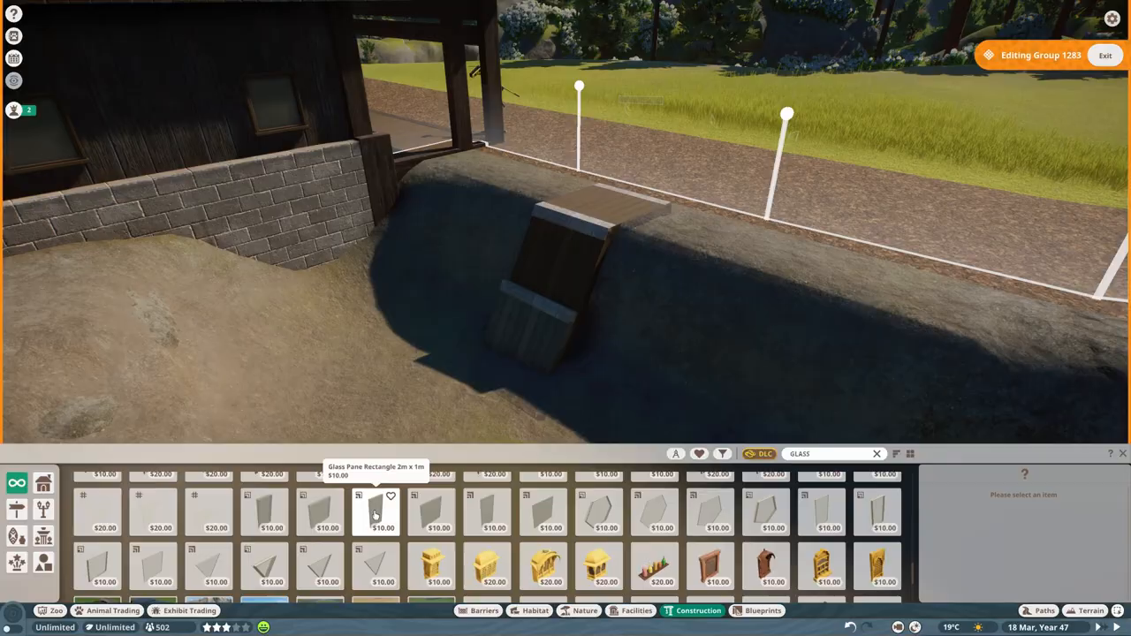
pyautogui.click(364, 512)
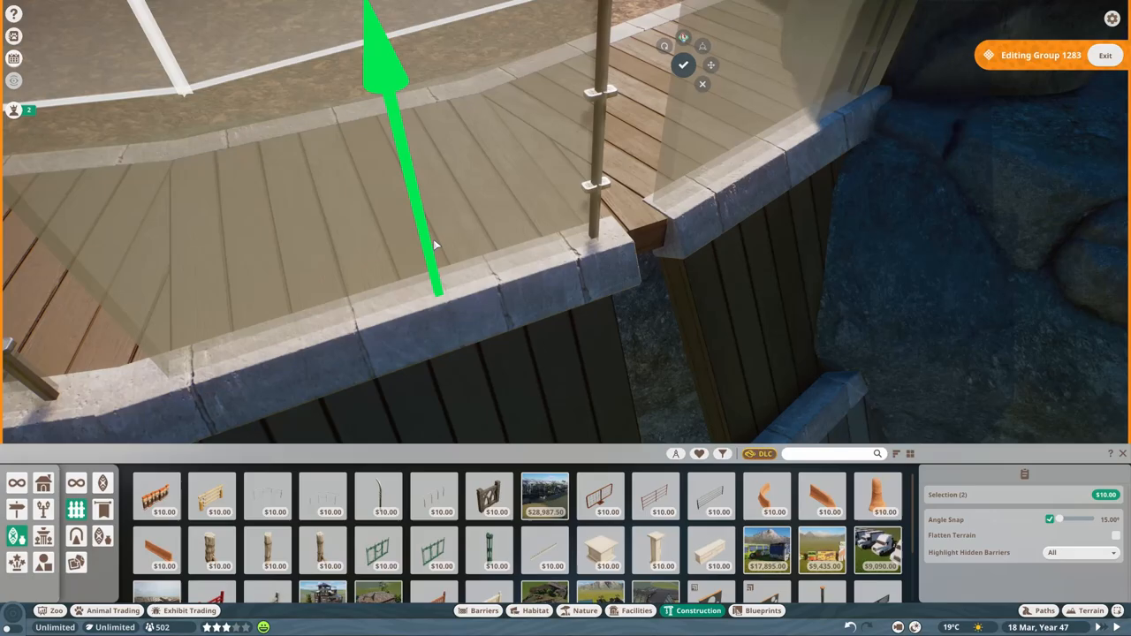
# Step: Set a Glass Pane Rectangle onto the curved deck edge and search 'glass' for more
pyautogui.click(685, 61)
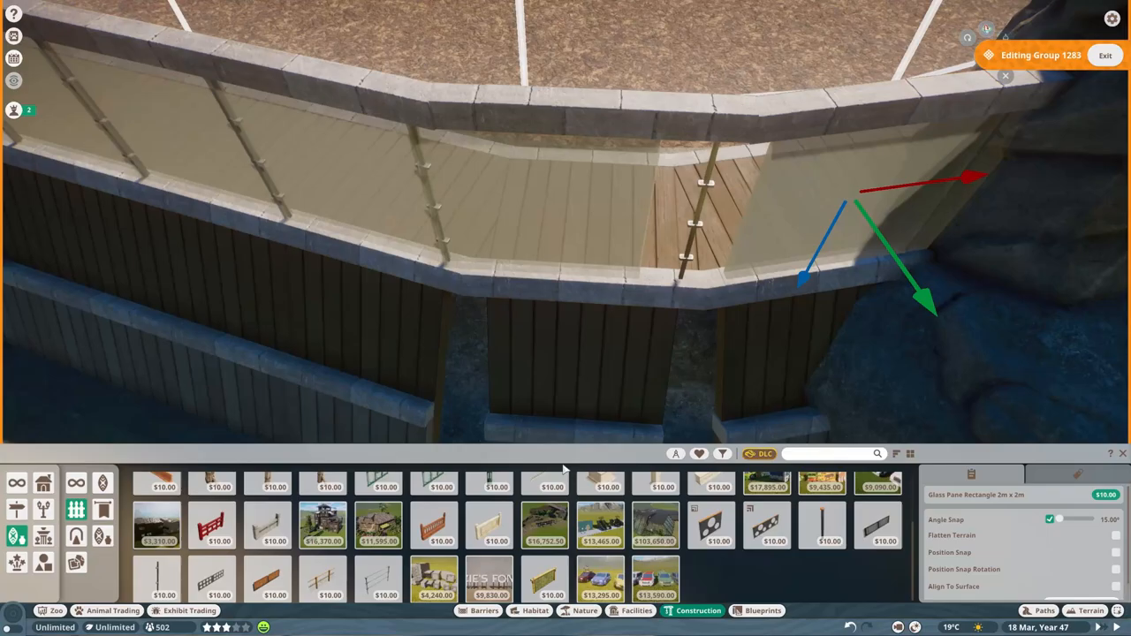
pyautogui.write('glass')
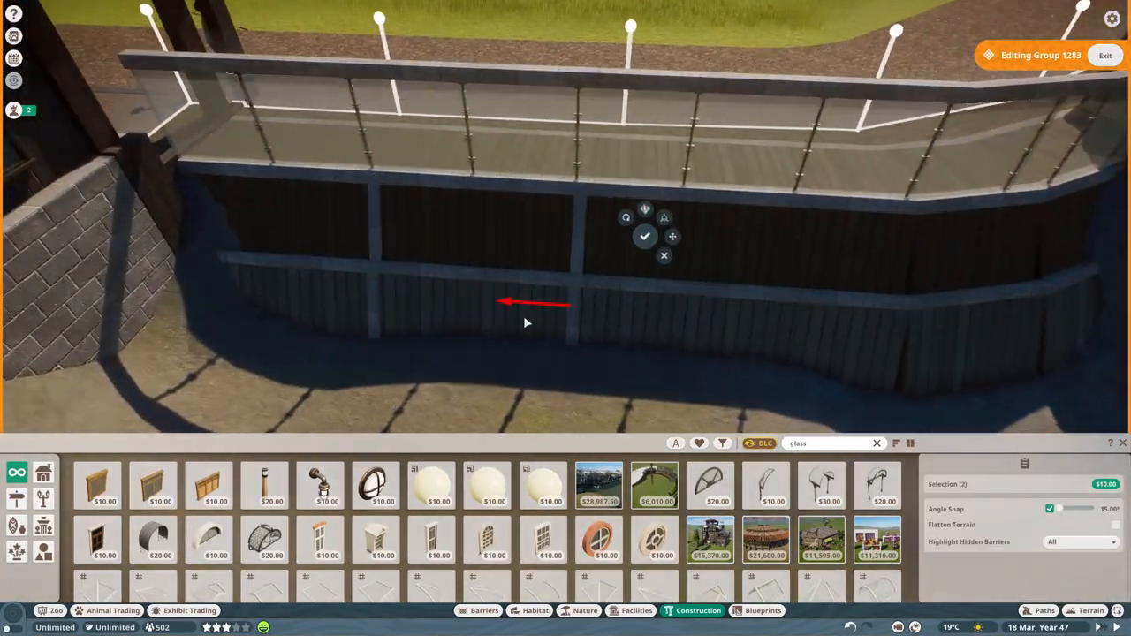
# Step: Browse Terrain tools and taiga rock colour variants, then close the catalogue and edit the building group
pyautogui.click(1086, 607)
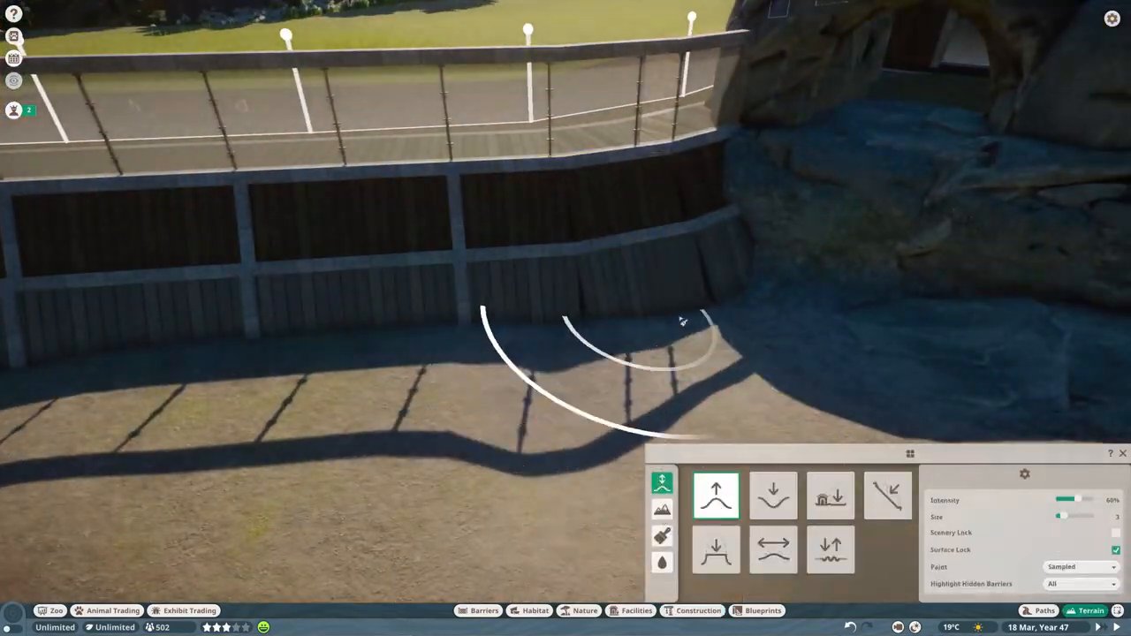
pyautogui.click(575, 611)
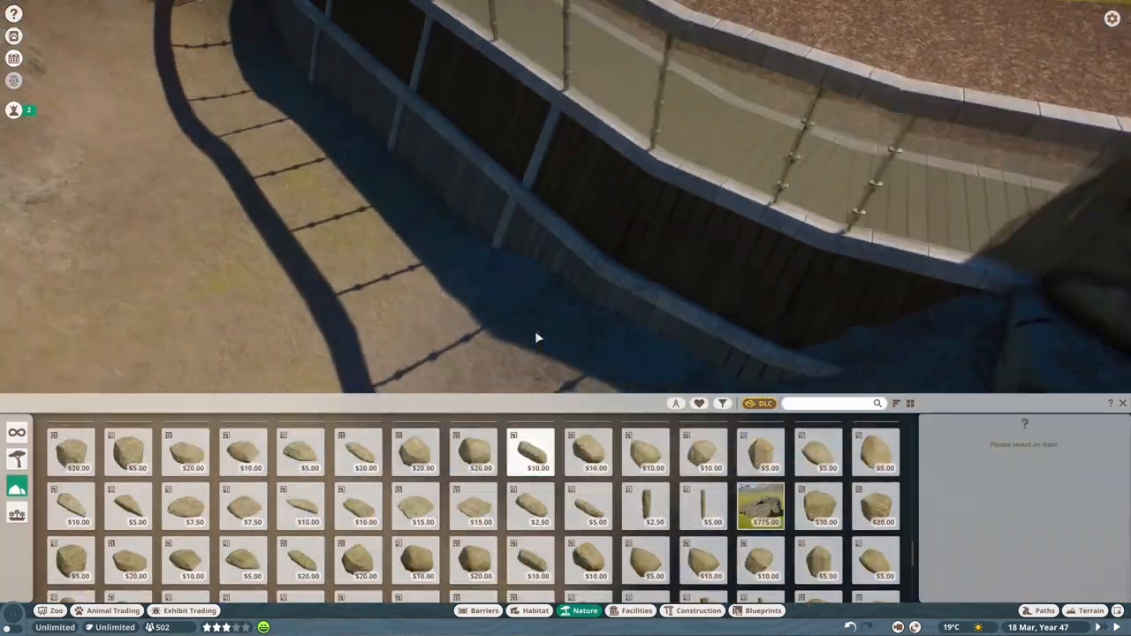
pyautogui.click(70, 458)
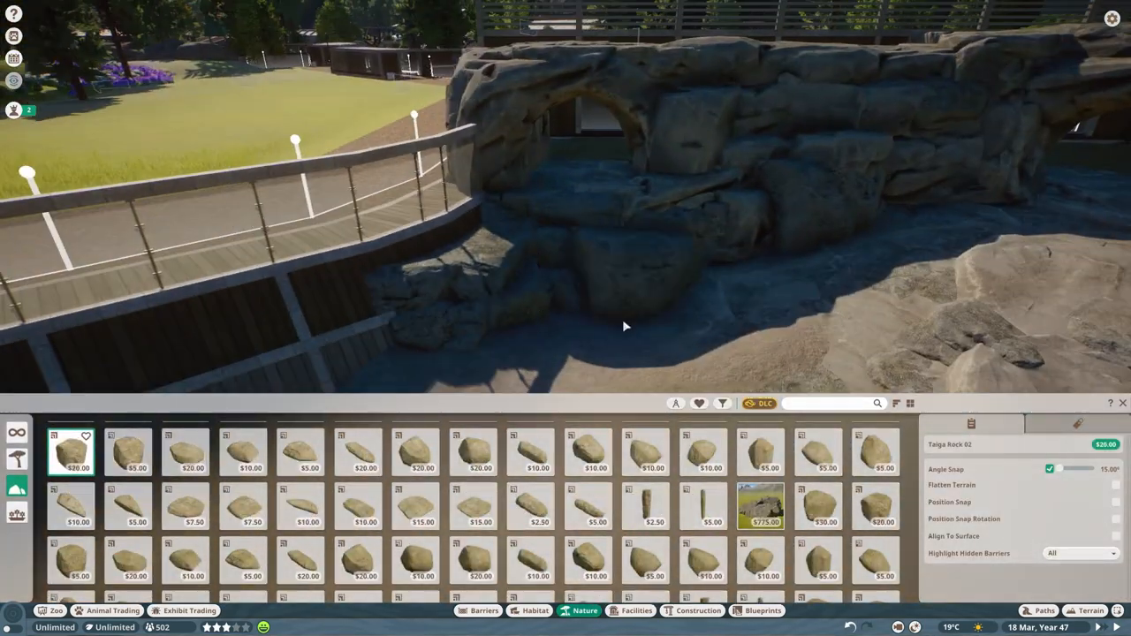
pyautogui.click(533, 467)
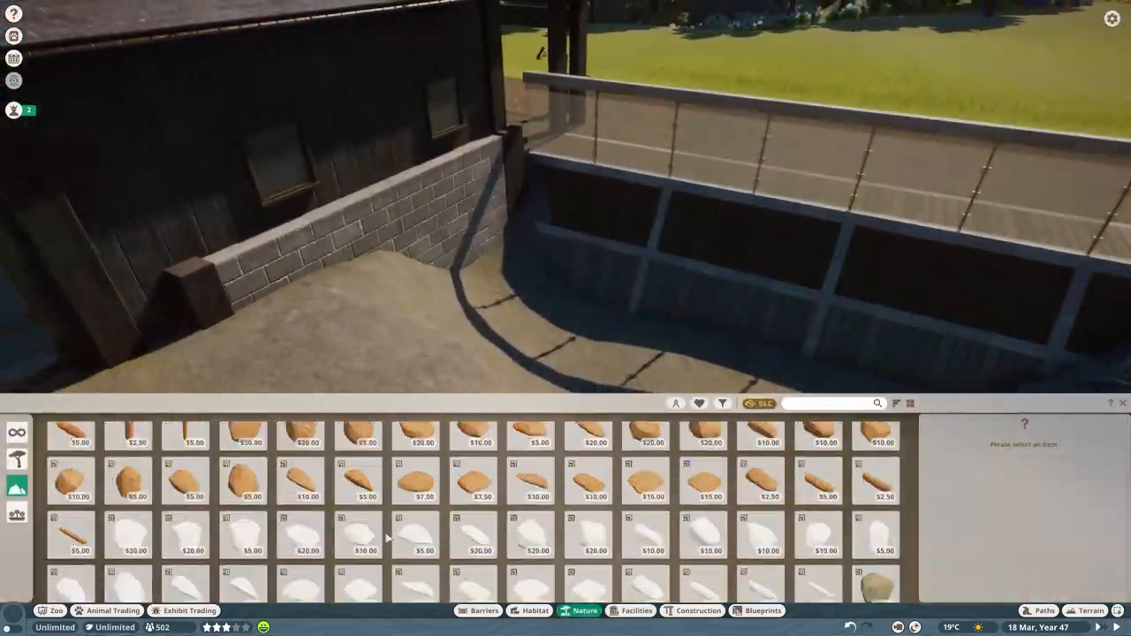
pyautogui.click(695, 610)
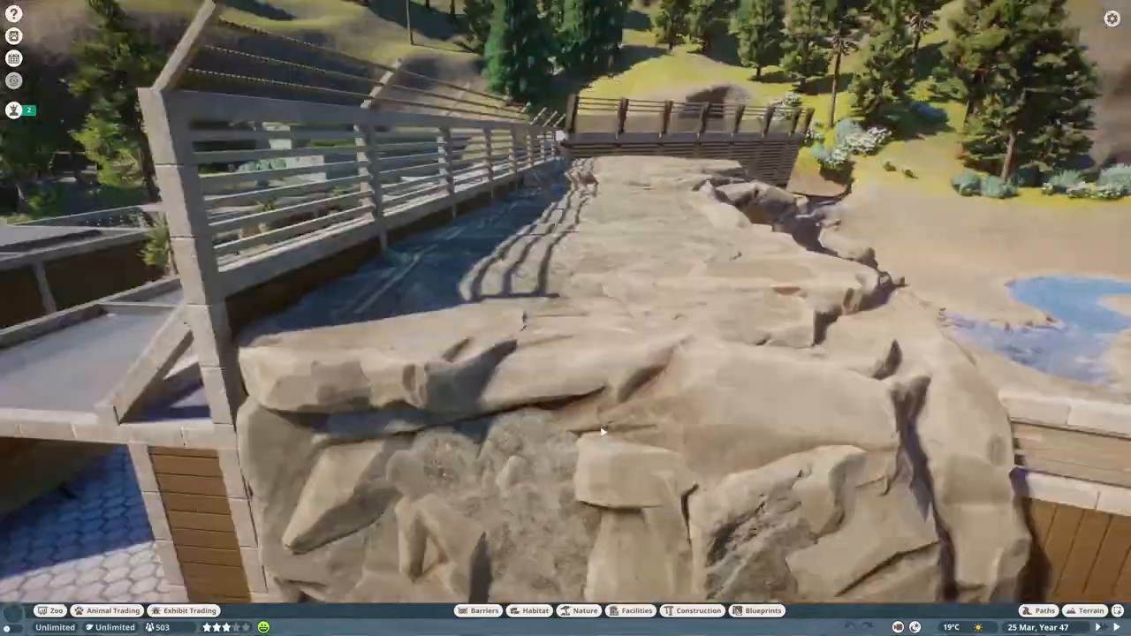
pyautogui.click(680, 611)
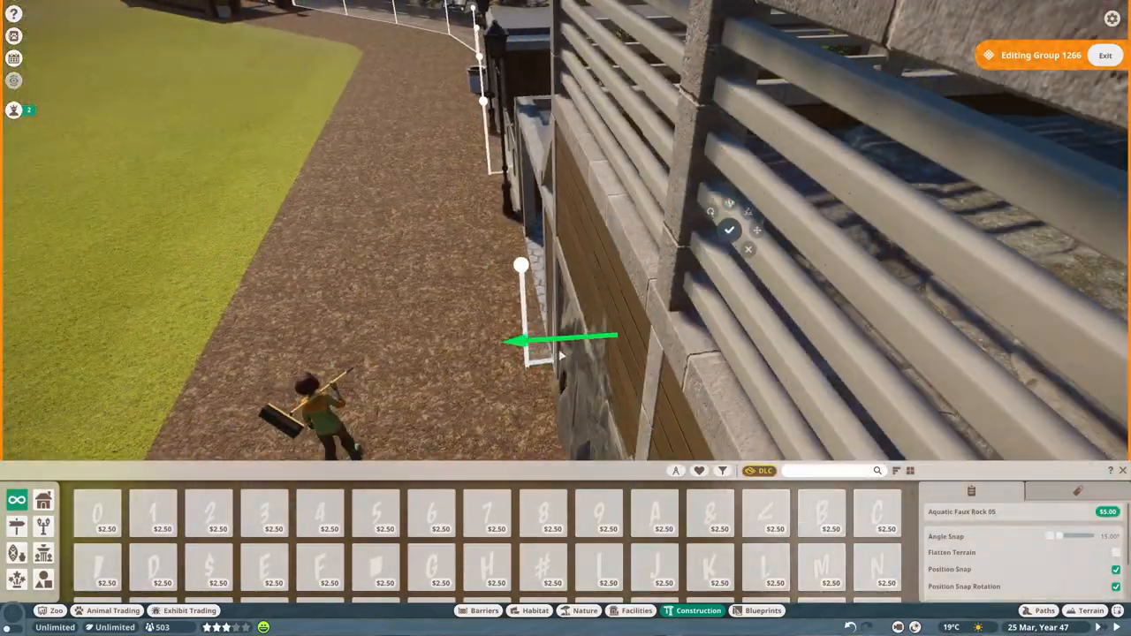
# Step: Place Taiga Rock Cladding 2x4 02 under the wall and Aquatic Faux Rock 07 at the corner
pyautogui.click(583, 612)
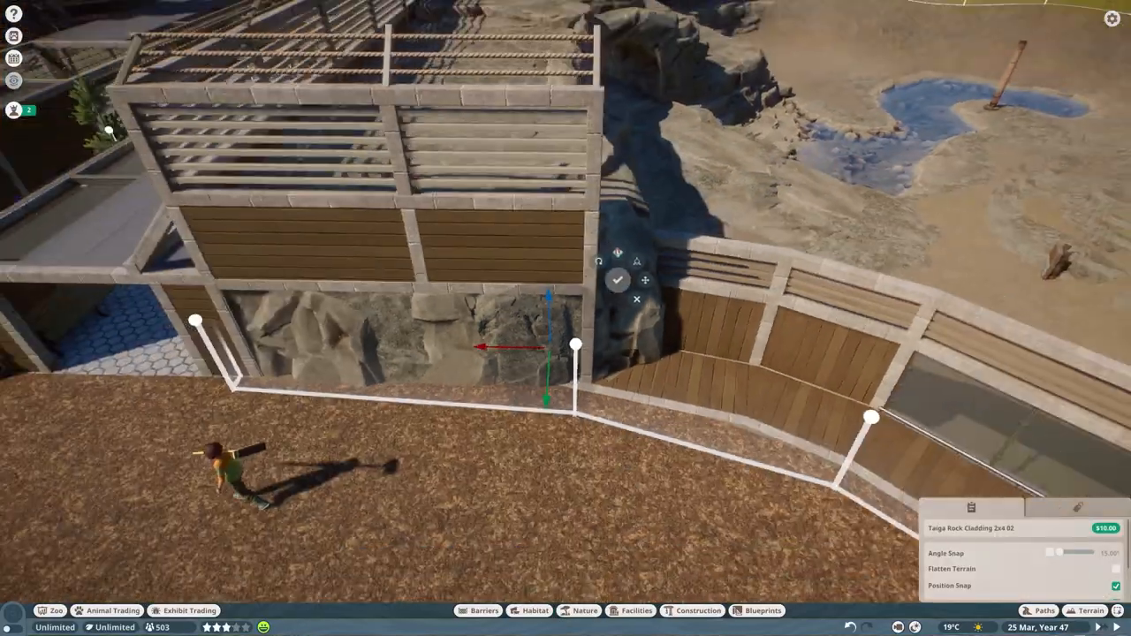
pyautogui.click(586, 611)
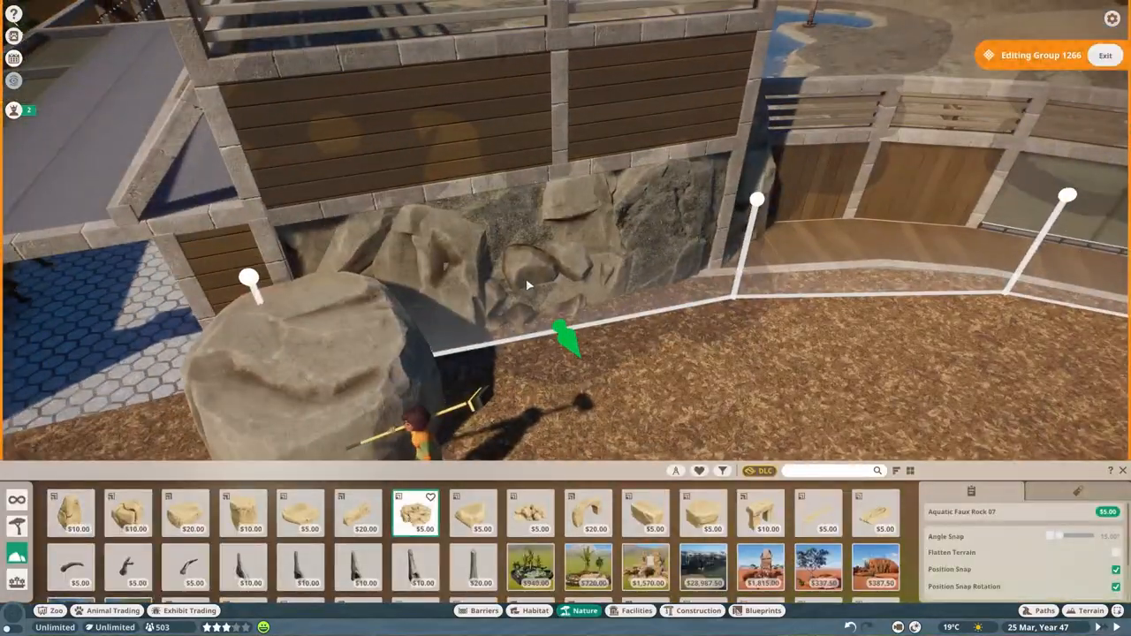
pyautogui.click(530, 513)
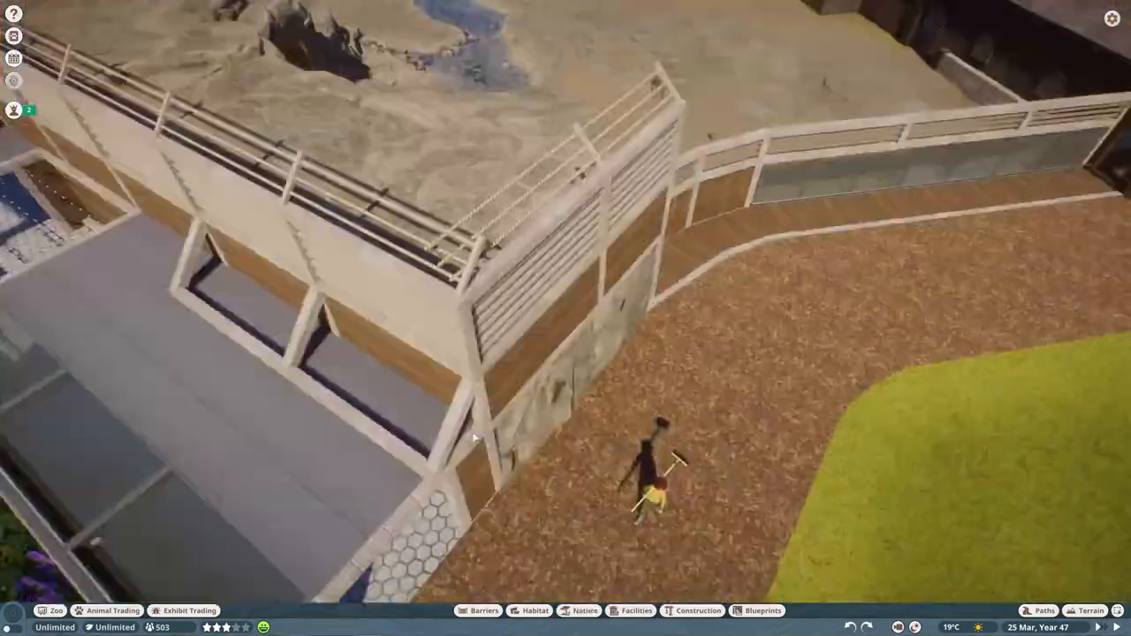
# Step: Set the wooden slatted grate on the rock ledge and reopen Editing Group 1266
pyautogui.click(696, 610)
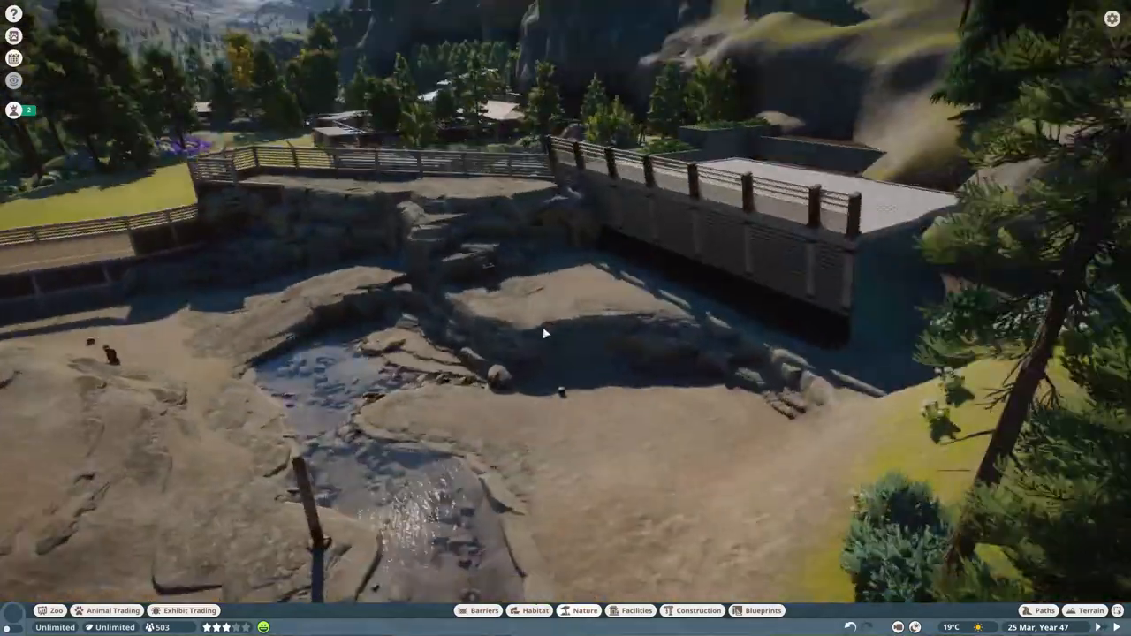
pyautogui.click(532, 611)
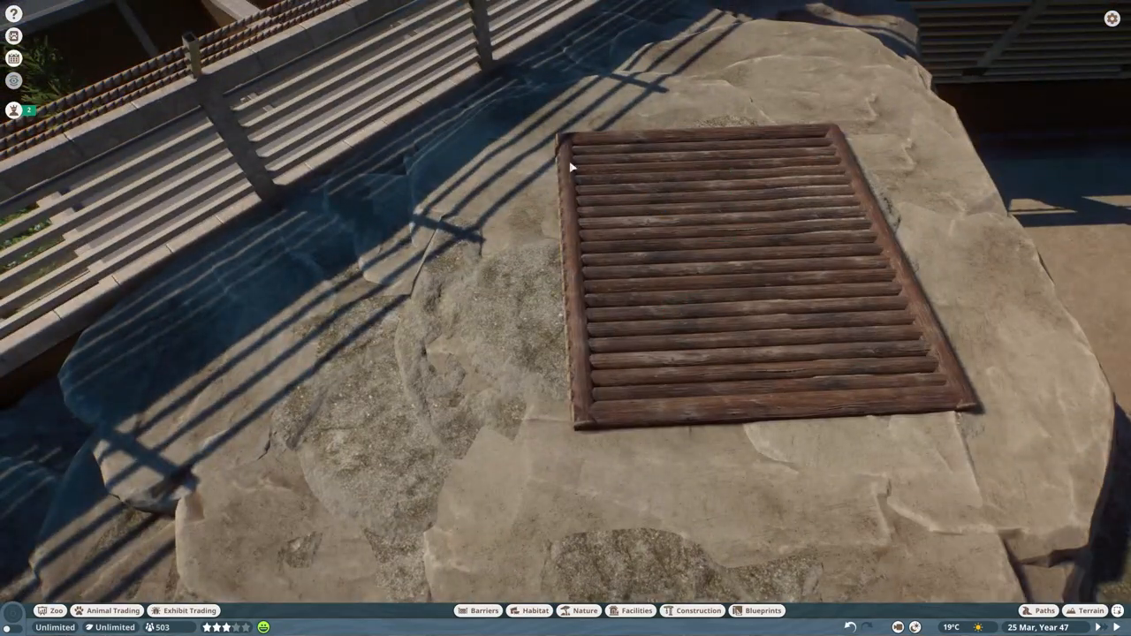
pyautogui.click(688, 611)
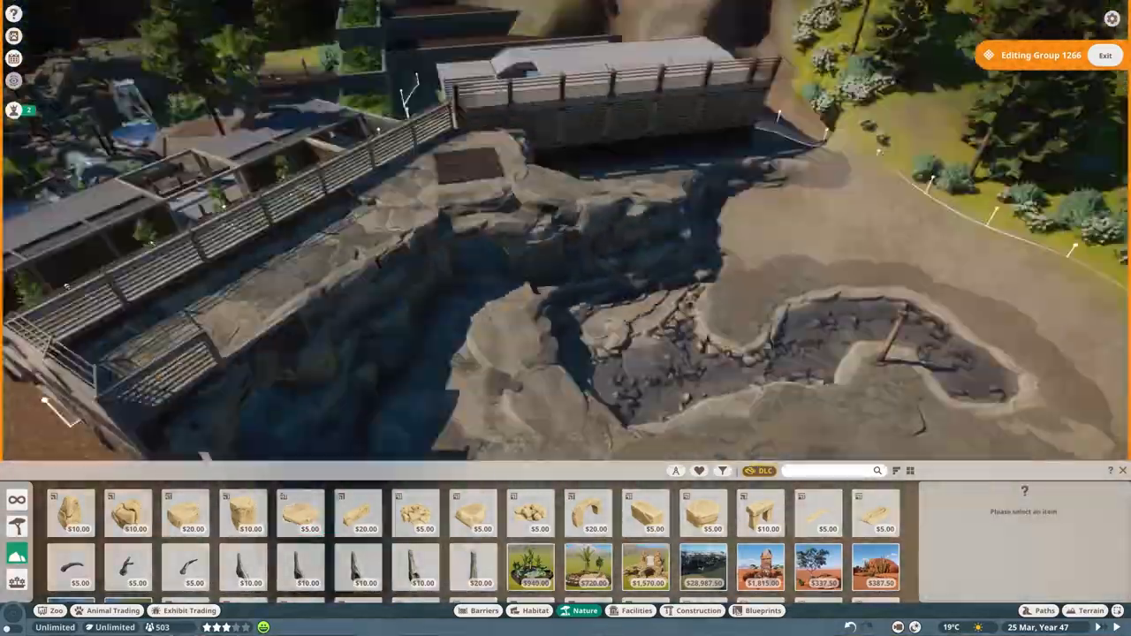
# Step: Place flat and taiga rock pieces beside the hatch and around the pond
pyautogui.click(307, 514)
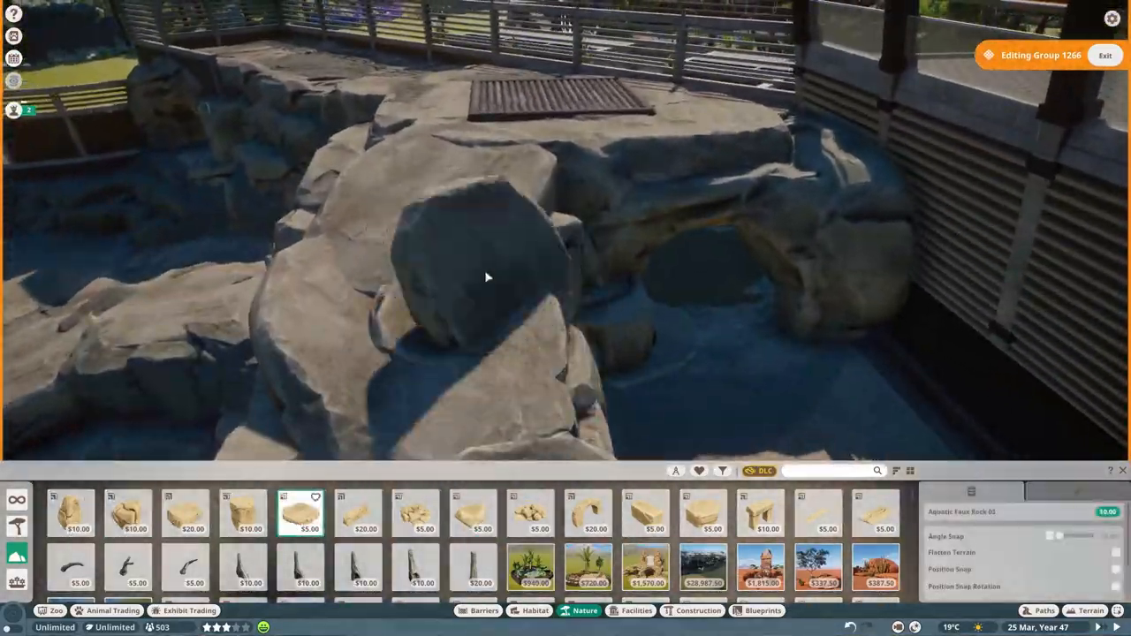
pyautogui.click(719, 471)
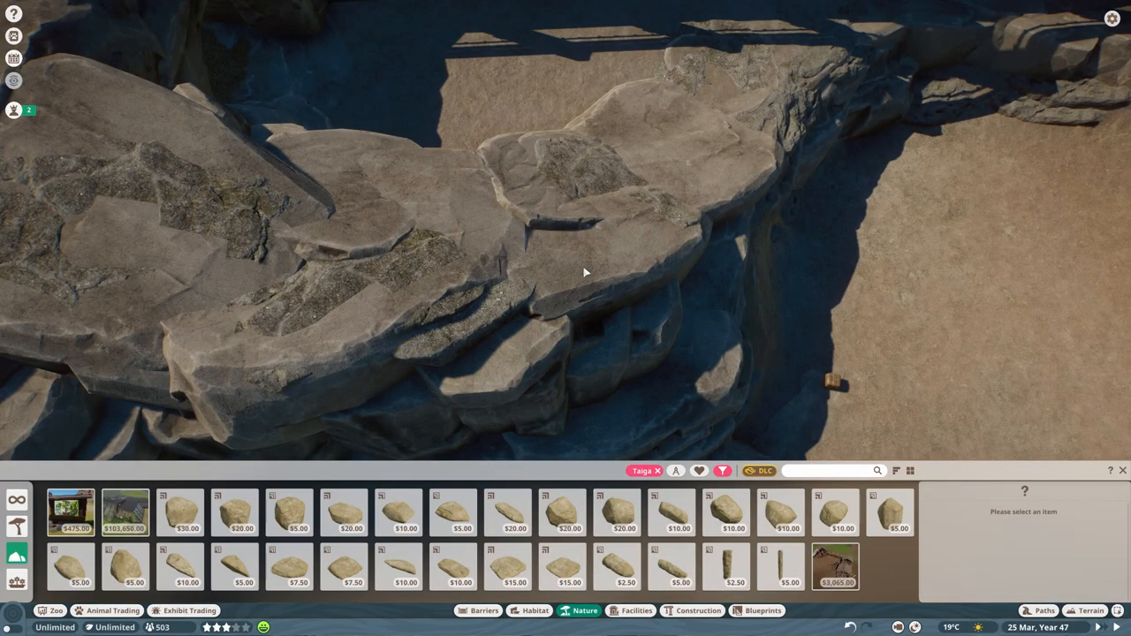
pyautogui.click(348, 522)
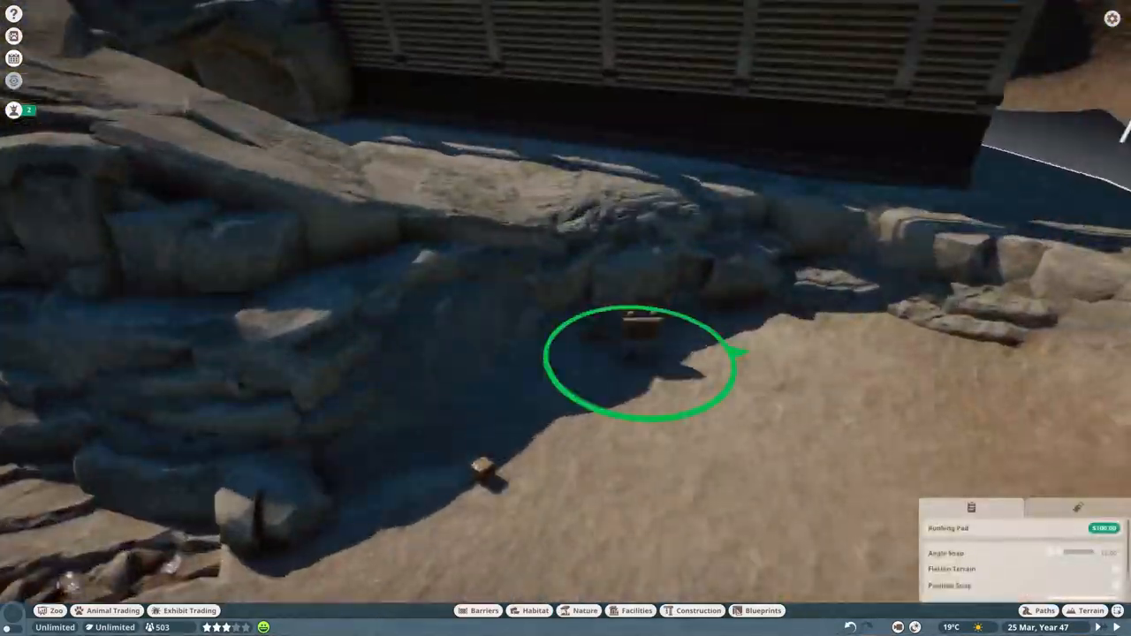
pyautogui.click(1086, 606)
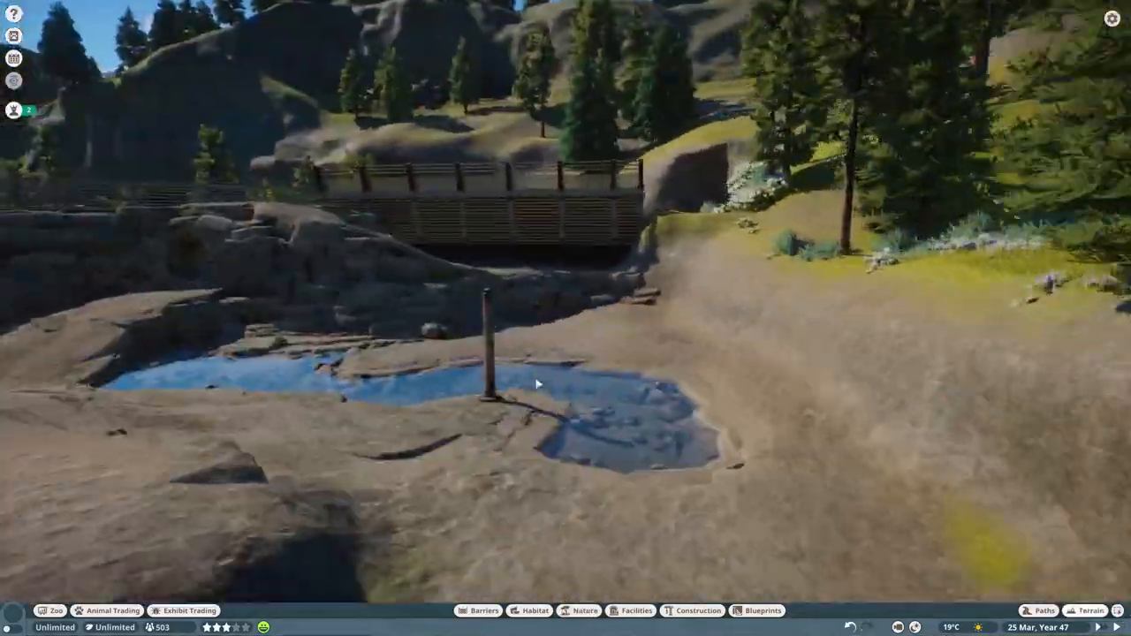
pyautogui.click(578, 612)
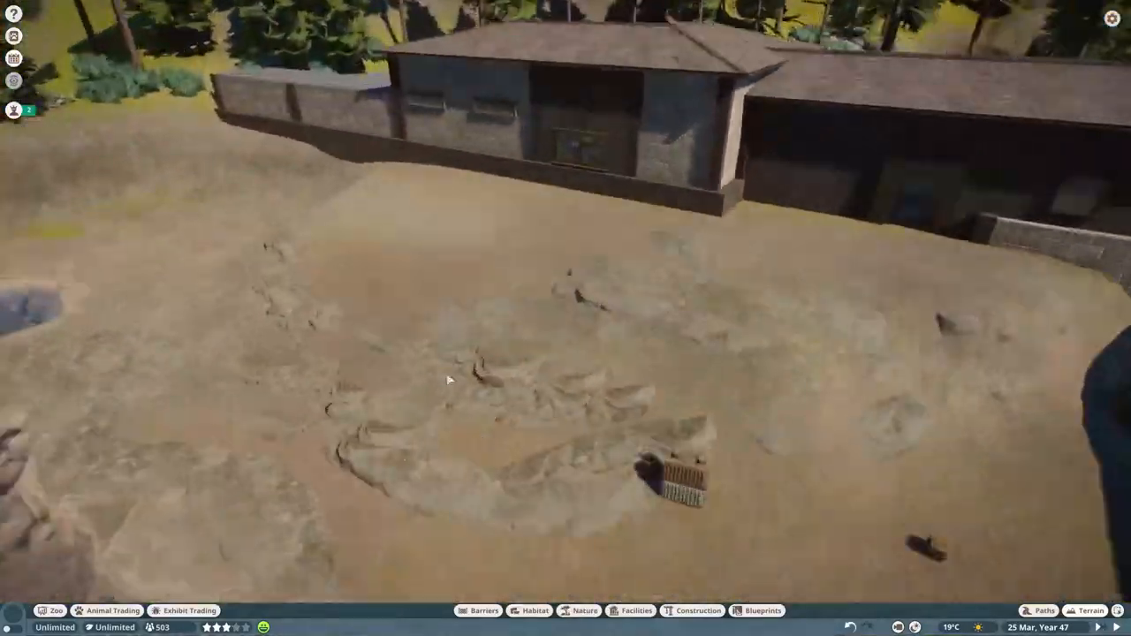
# Step: Add taiga and faux rocks along the bridge edge, pond and back wall near the building
pyautogui.click(583, 611)
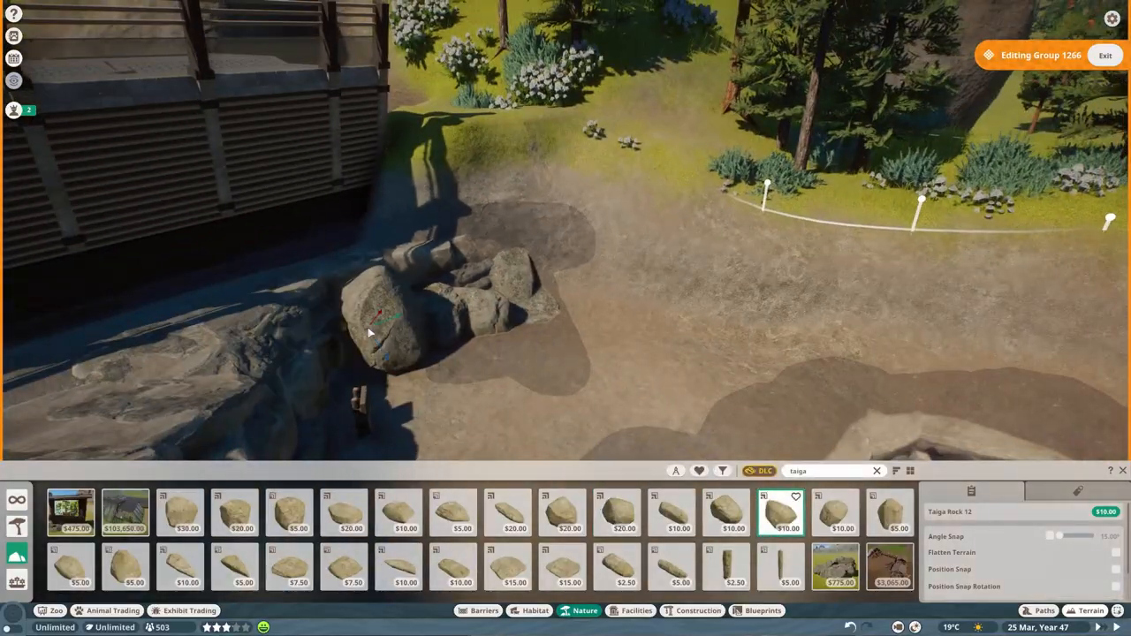
pyautogui.click(694, 611)
pyautogui.write('faux')
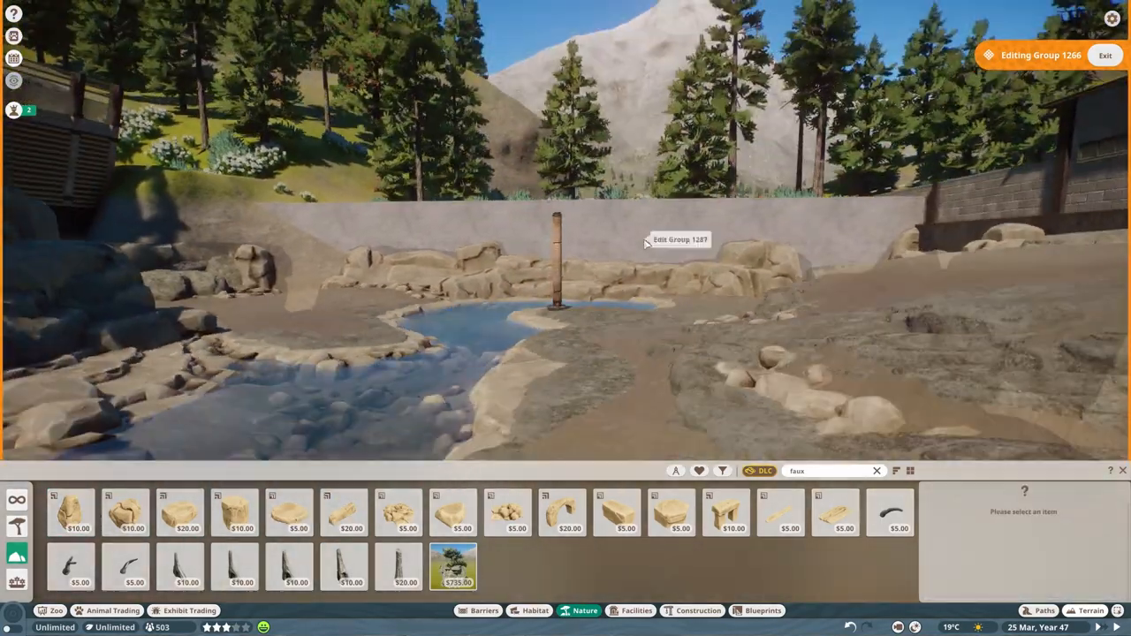
pyautogui.click(68, 517)
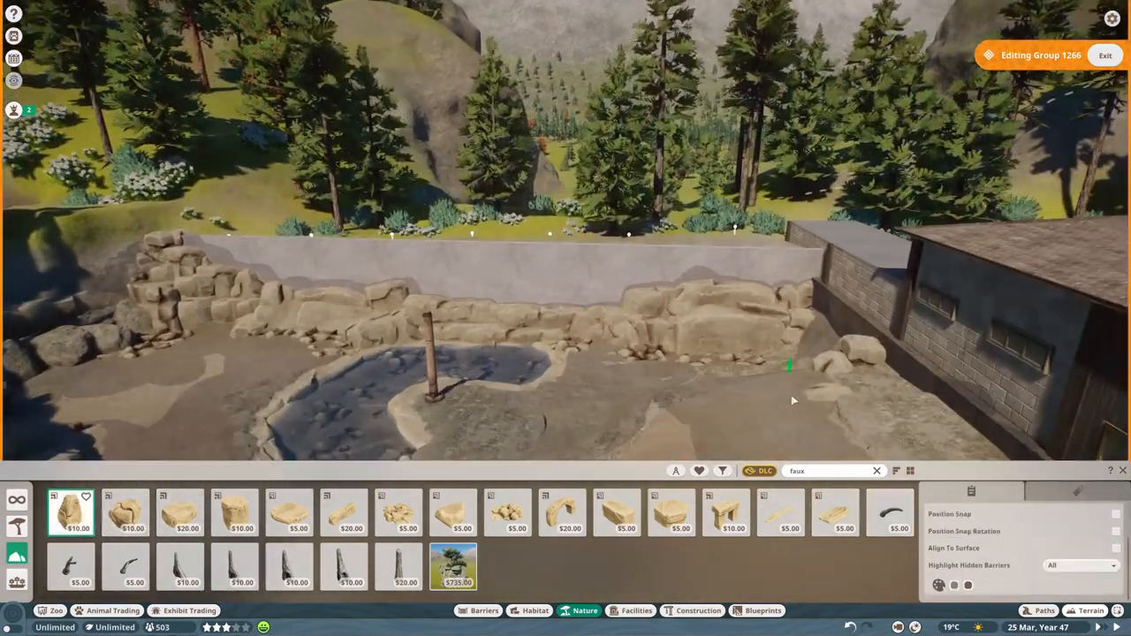
pyautogui.click(1104, 55)
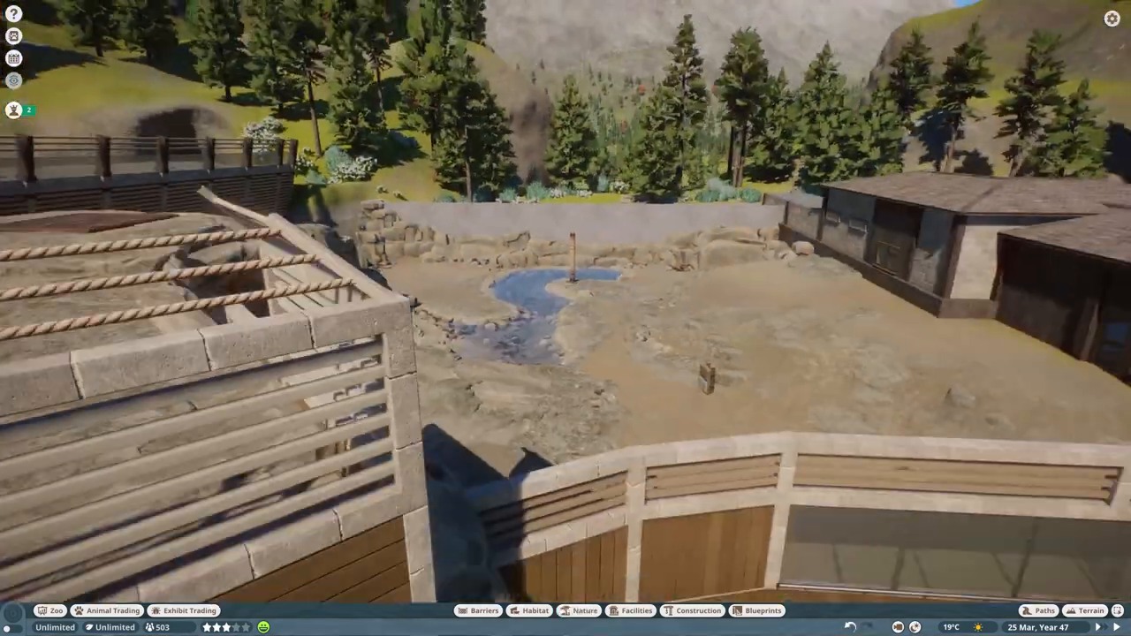
# Step: Place a log across the stream, Broken Himalayan Pine 01 trees, and a Himalayan Birch Tree 03
pyautogui.click(580, 611)
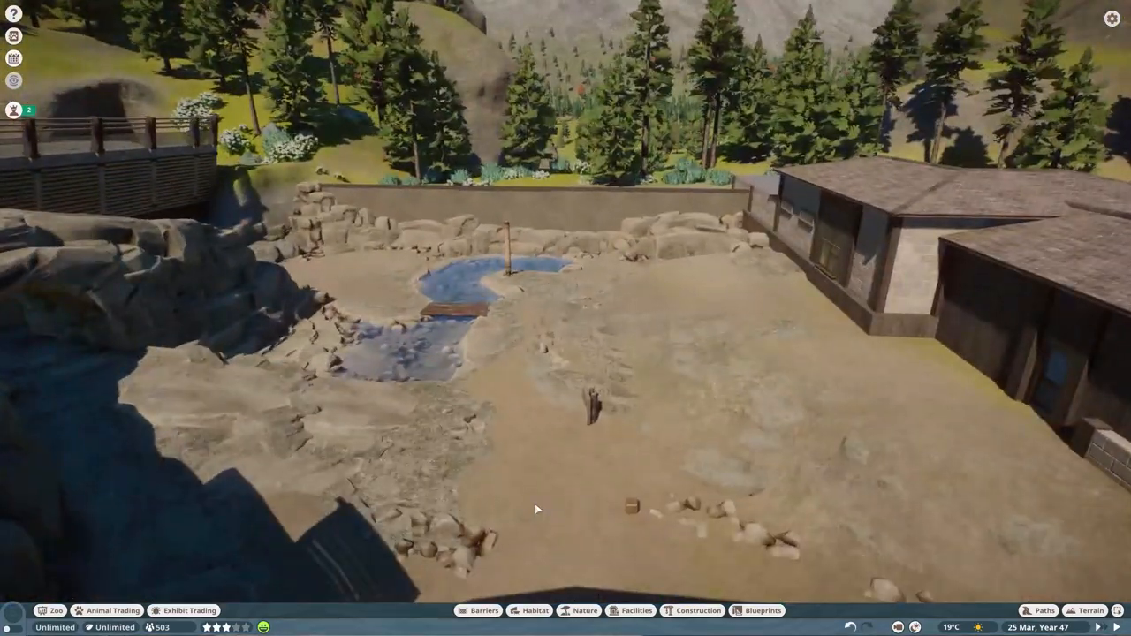
pyautogui.click(533, 609)
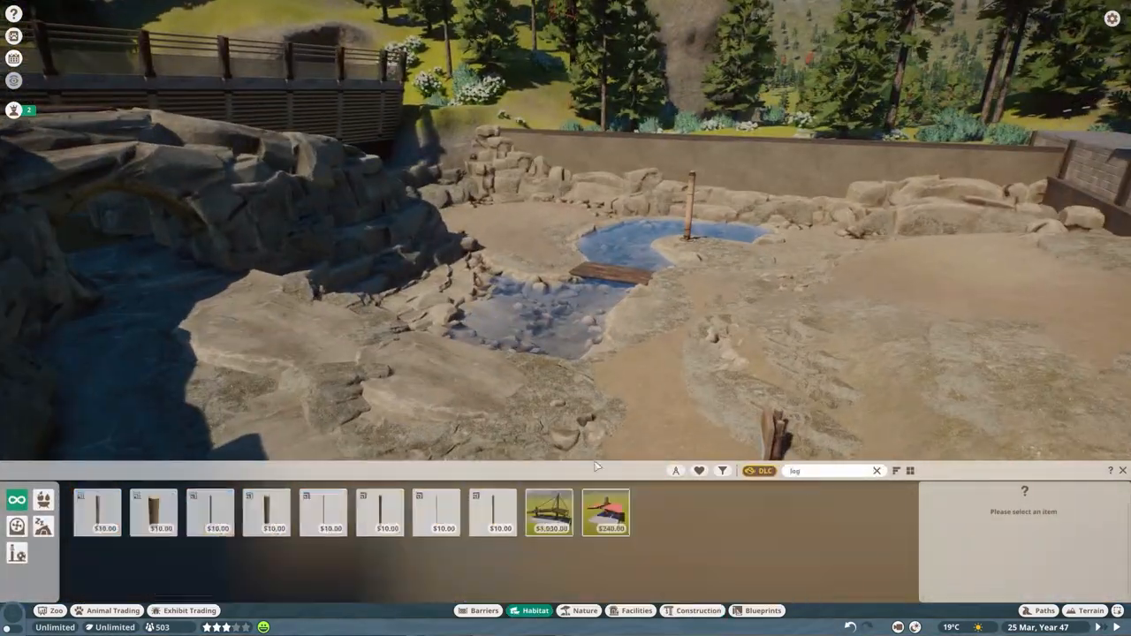
pyautogui.click(588, 611)
pyautogui.write('brok')
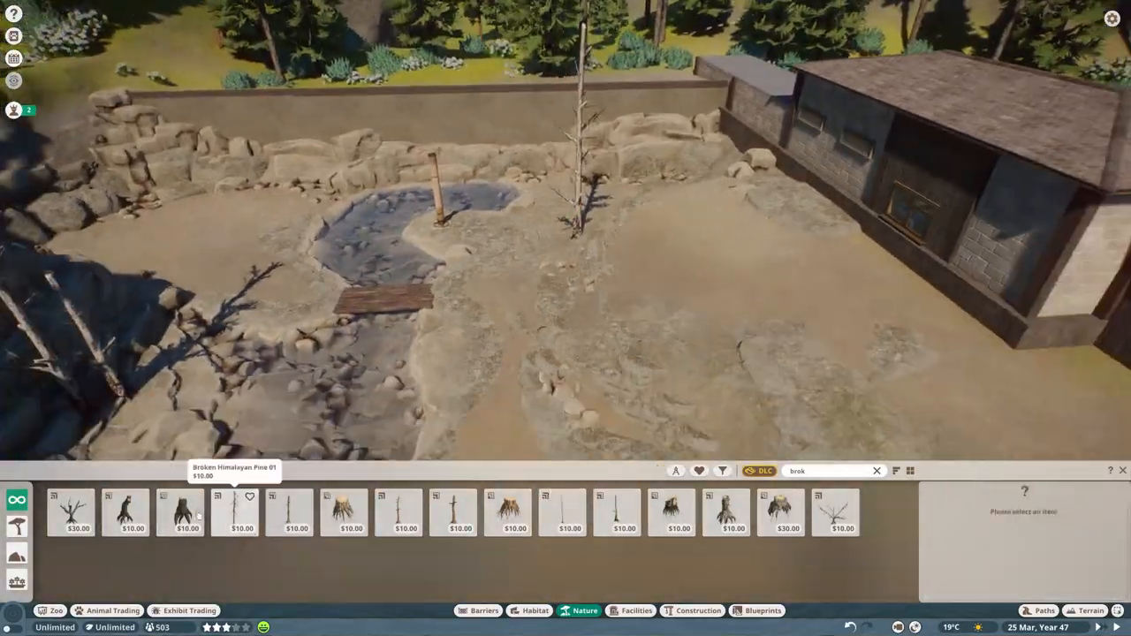
pyautogui.click(566, 524)
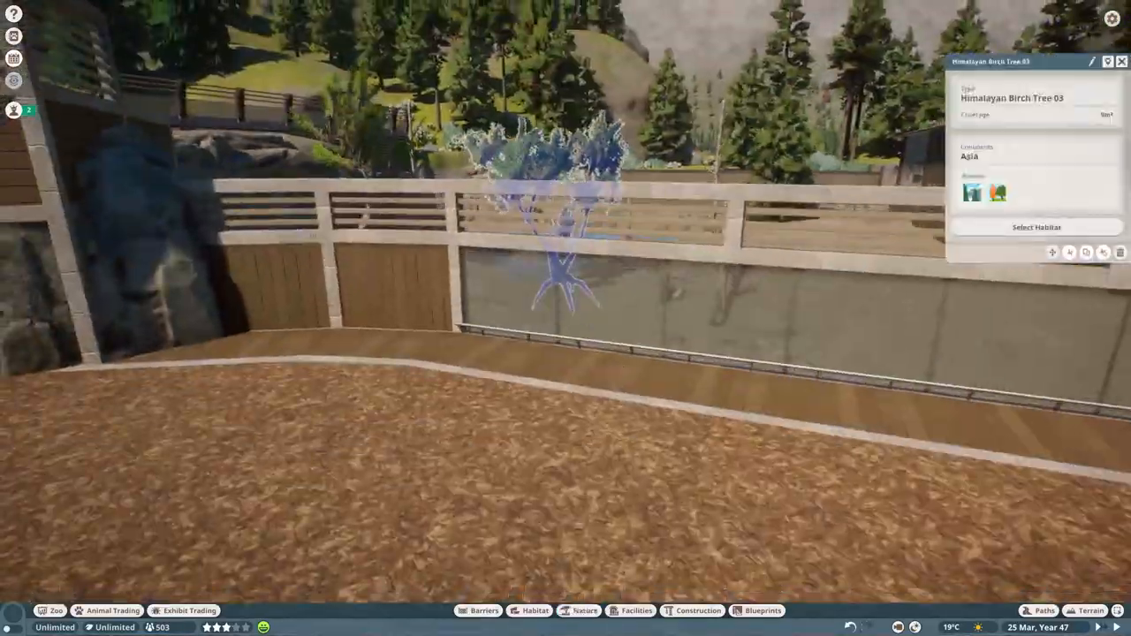
pyautogui.click(587, 611)
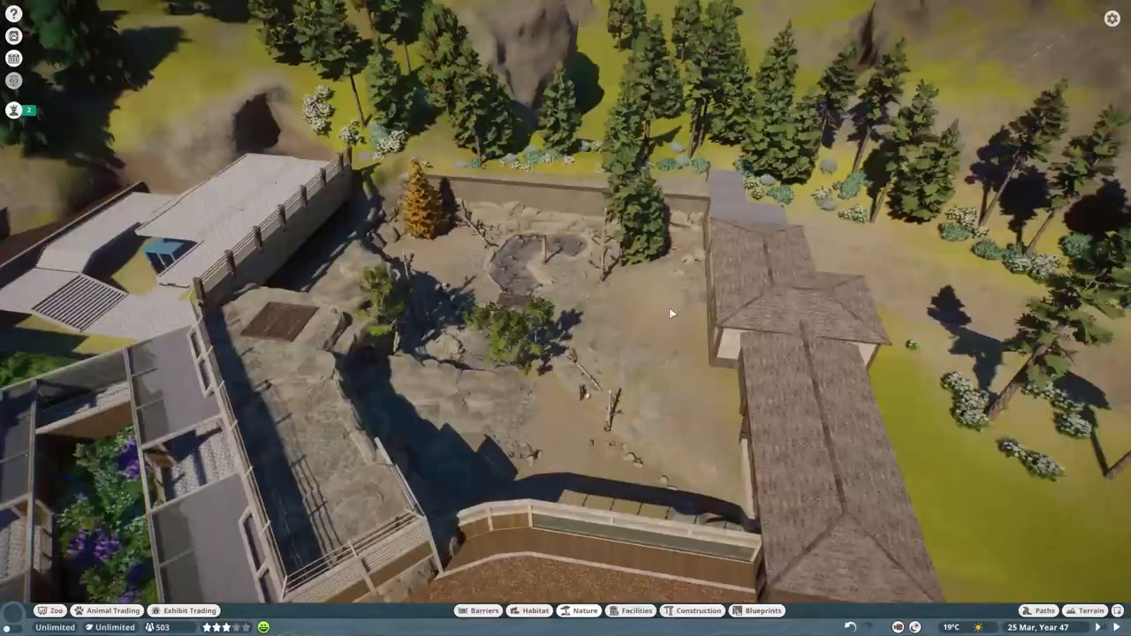
# Step: Browse Snow Leopard habitat items, then list Stained Wood Wall pieces in Construction
pyautogui.click(584, 611)
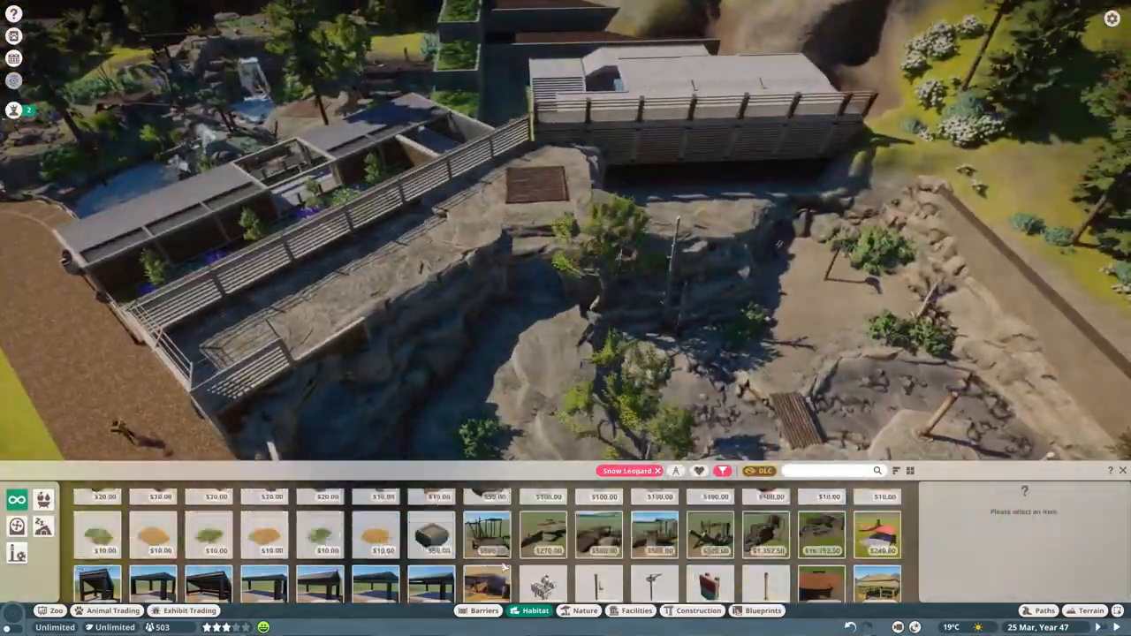
pyautogui.click(1082, 605)
pyautogui.write('stained')
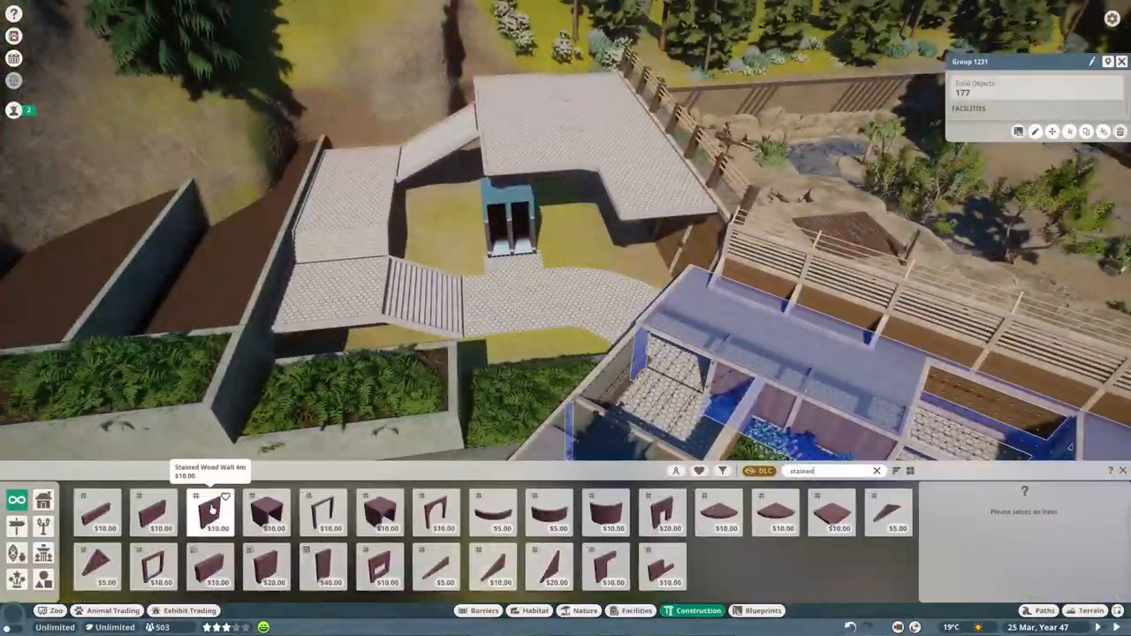
# Step: Place Stained Wood Wall 4m pieces around the viewing building and its stairs
pyautogui.click(212, 508)
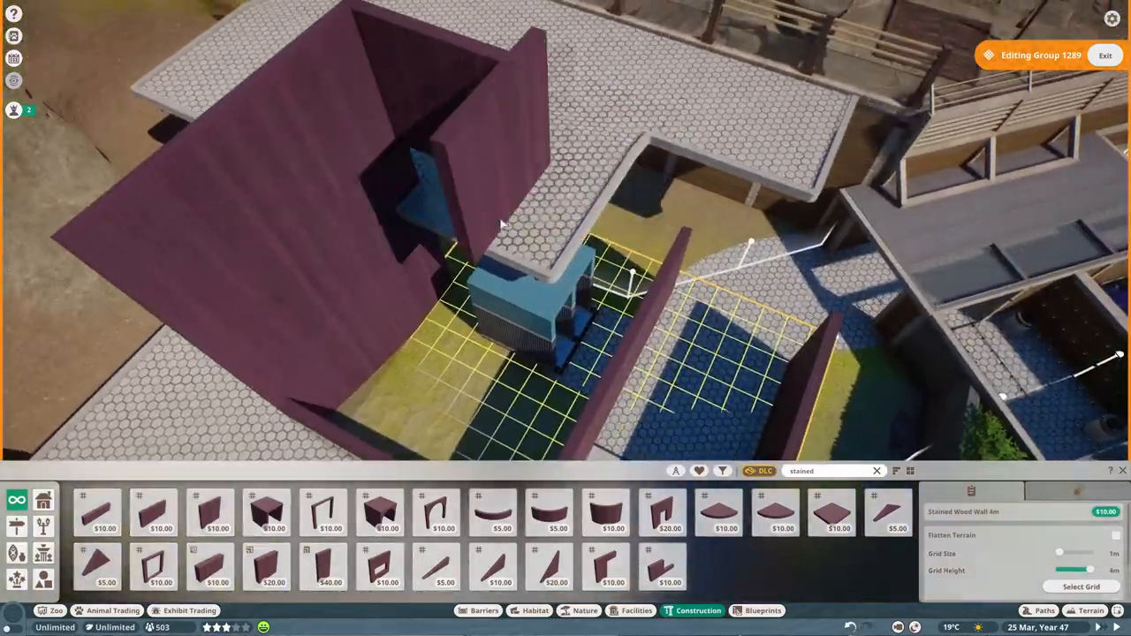
pyautogui.scroll(-3)
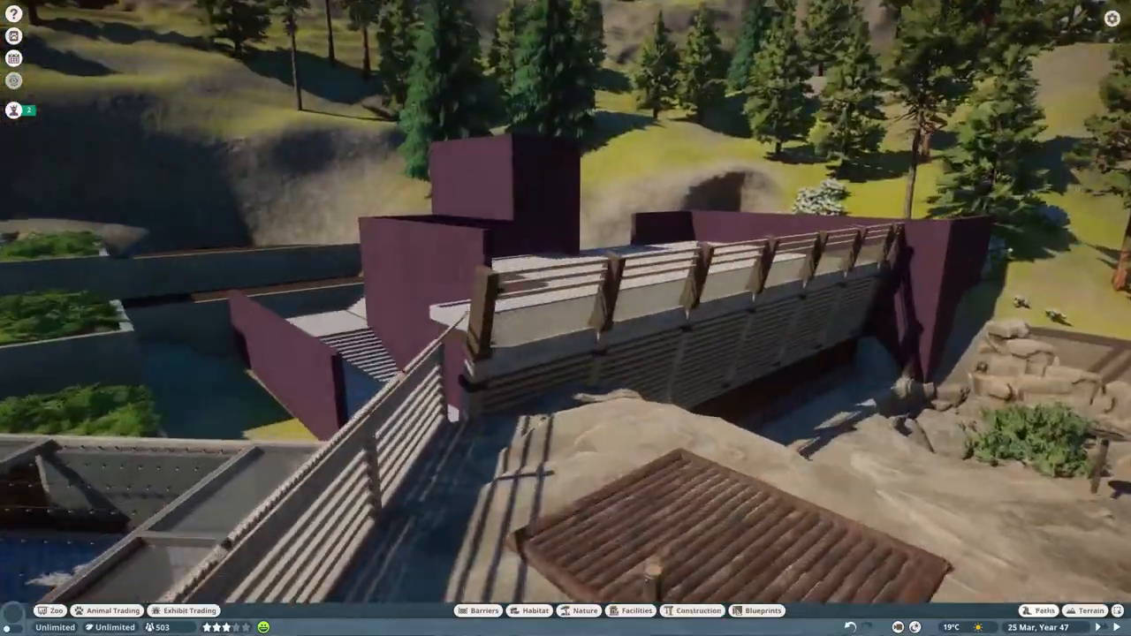
pyautogui.scroll(-3)
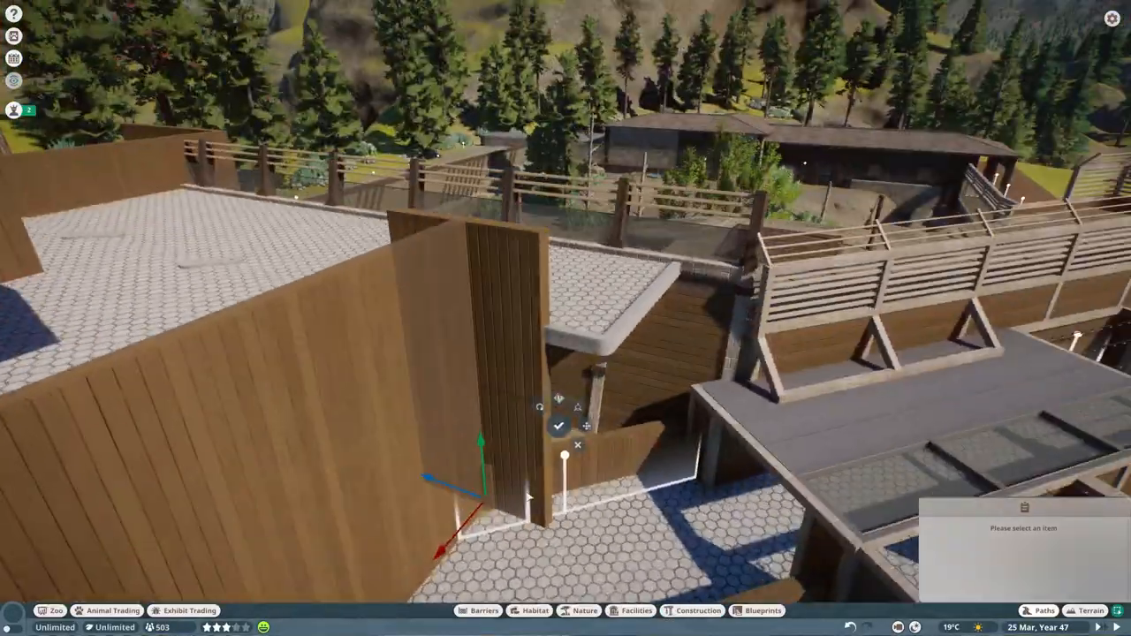
pyautogui.click(692, 611)
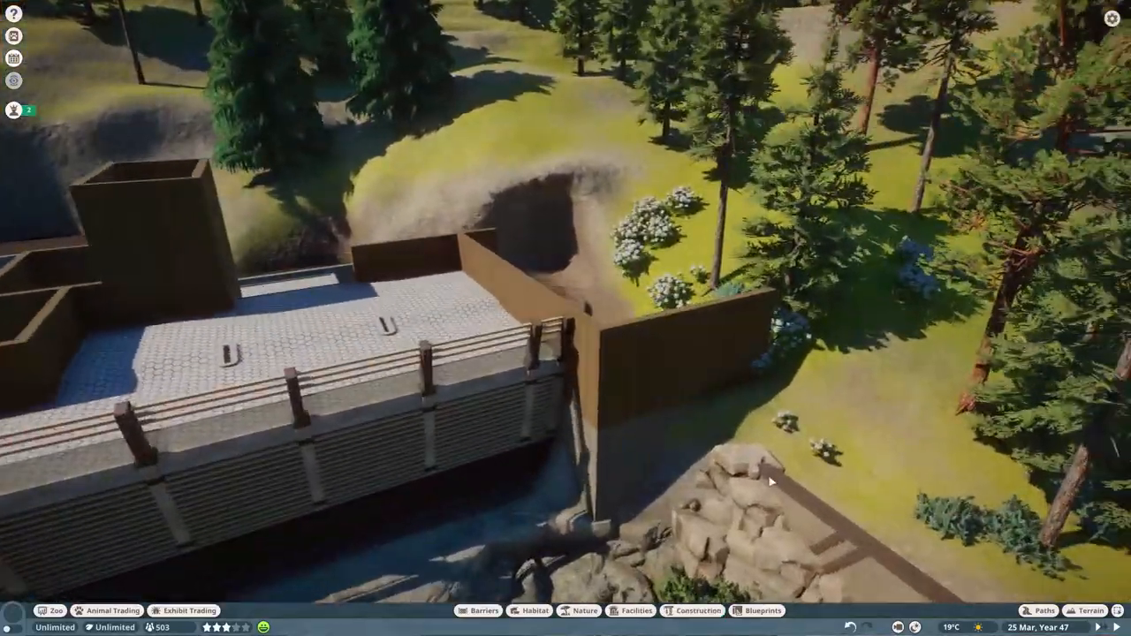
pyautogui.click(1092, 606)
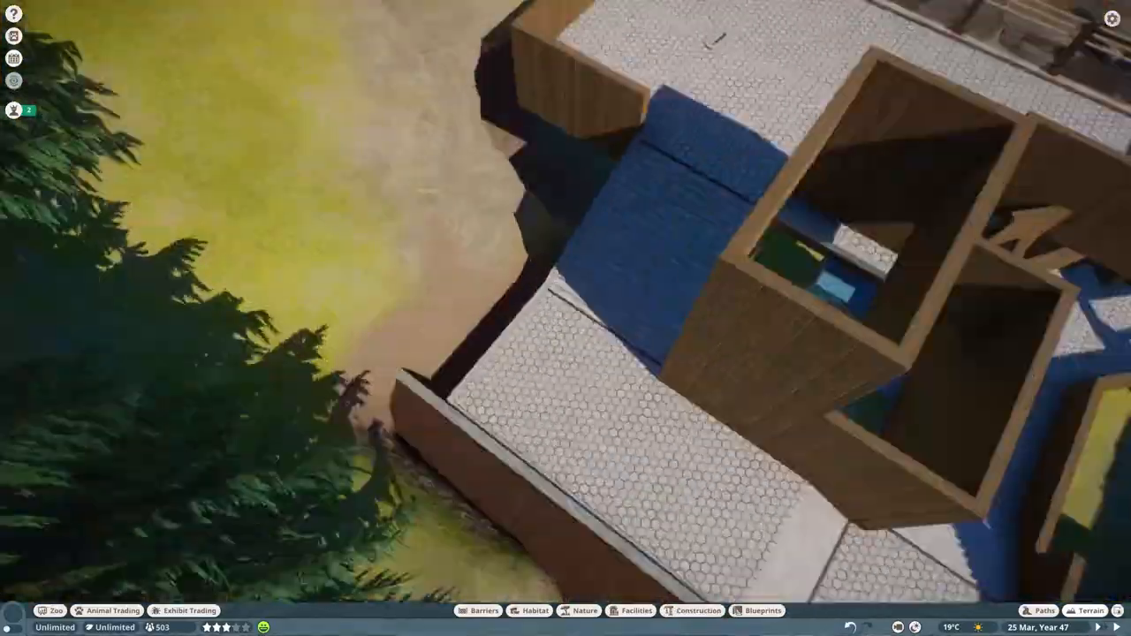
# Step: Fit an Asphalt Roof 4m panel over the walled stairway entrance
pyautogui.click(1088, 606)
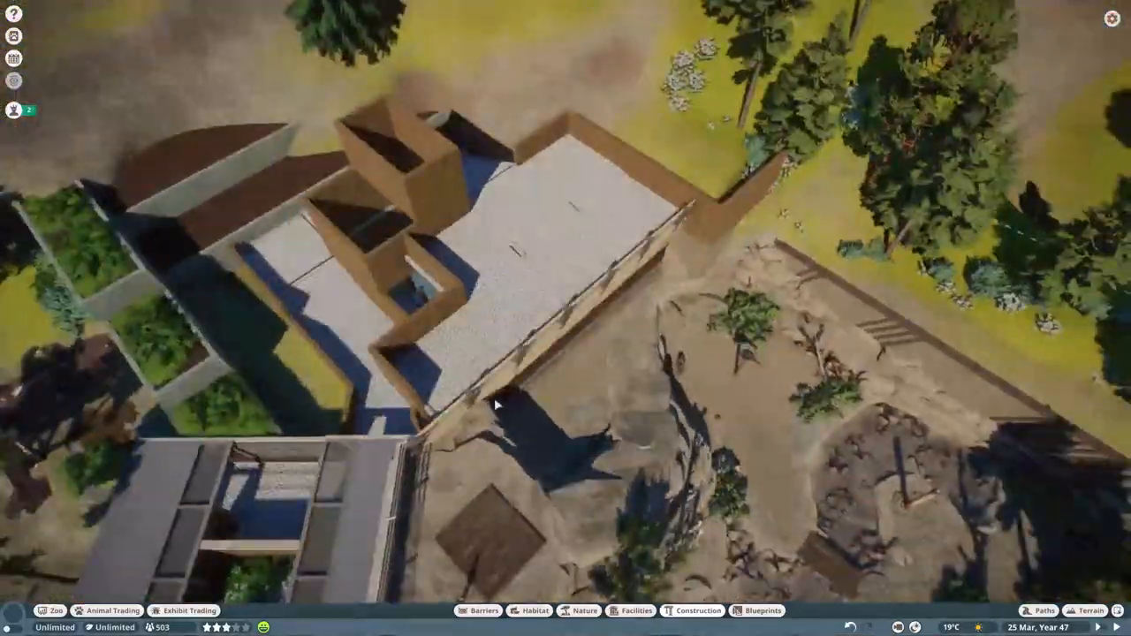
pyautogui.click(690, 610)
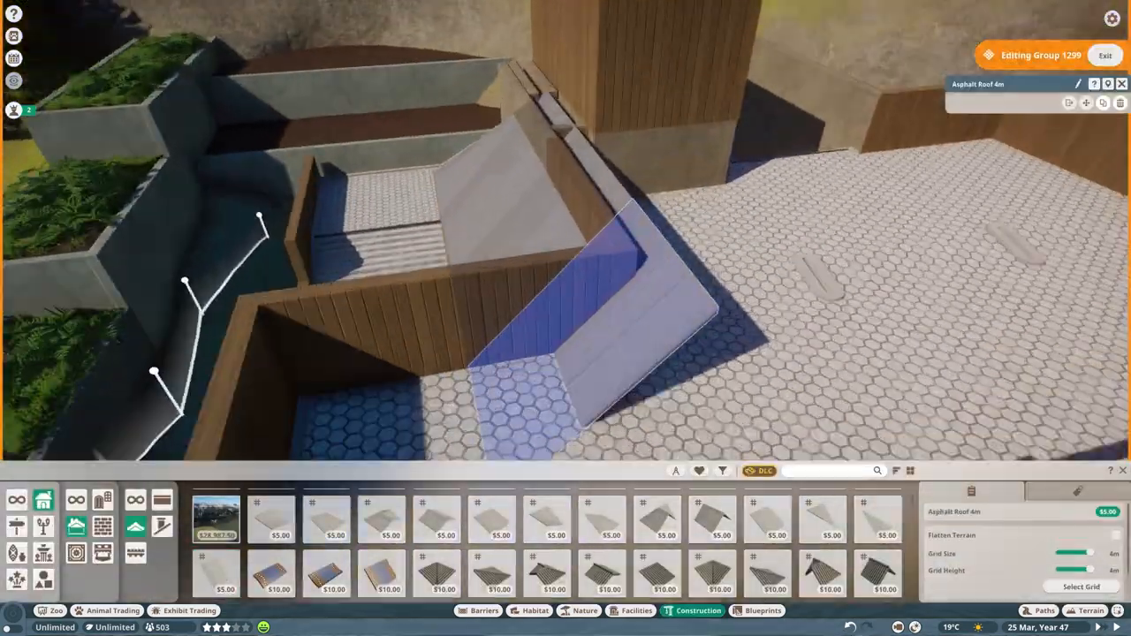
# Step: Place the remaining asphalt roof sections over the stairs, then select the building's wall group
pyautogui.click(1111, 53)
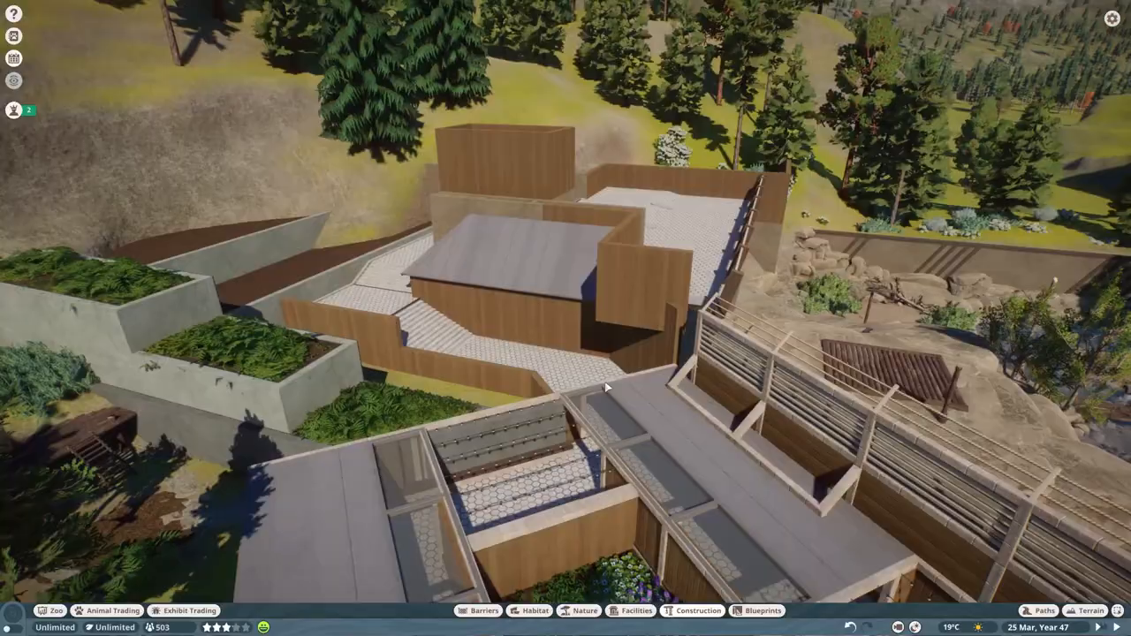
pyautogui.click(689, 612)
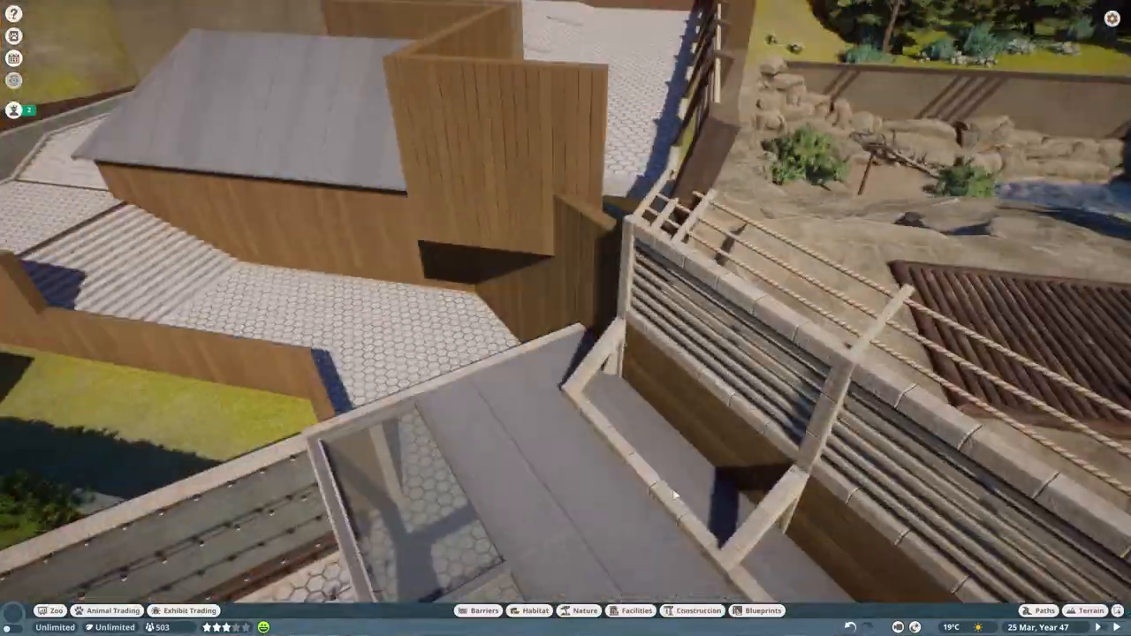
pyautogui.click(696, 611)
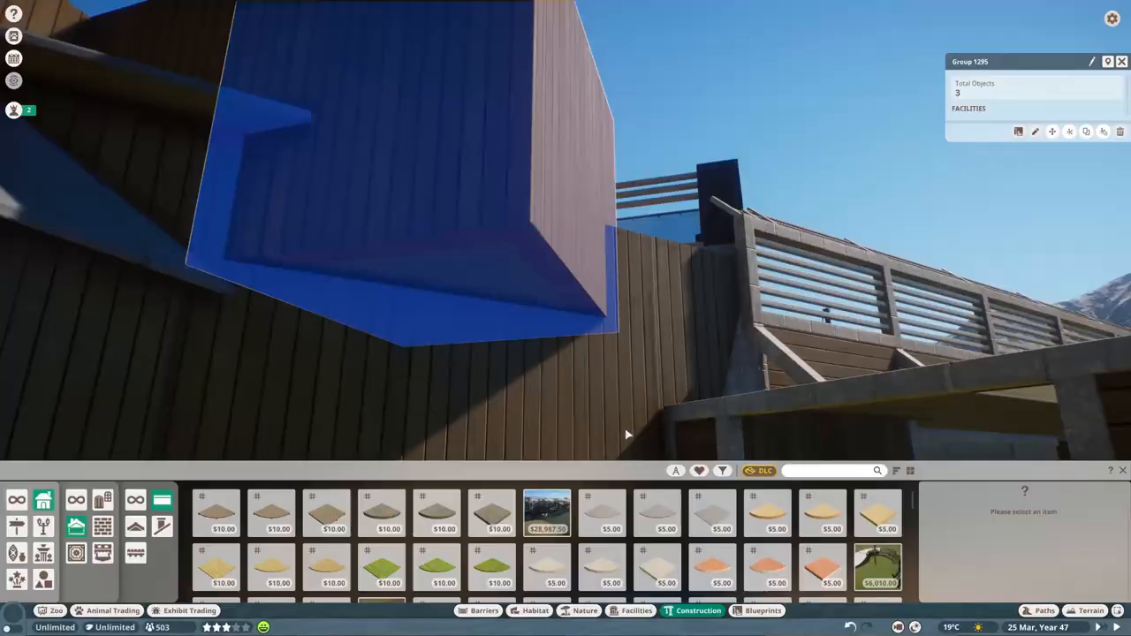